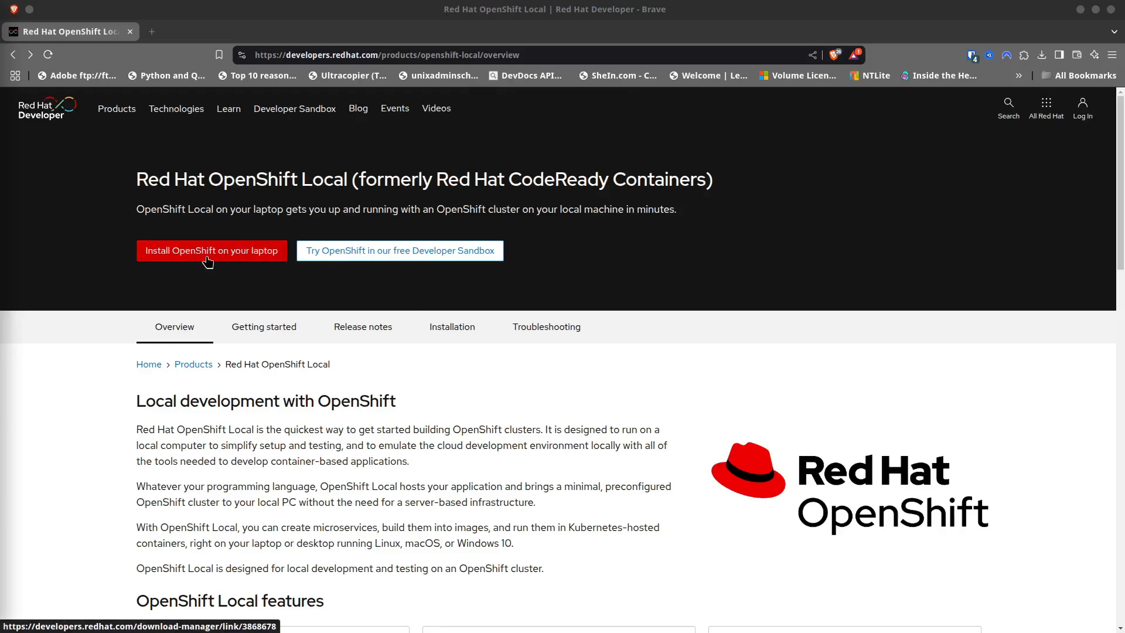
# Follow 'Install OpenShift on your laptop' to the local cluster creation page
pyautogui.click(211, 251)
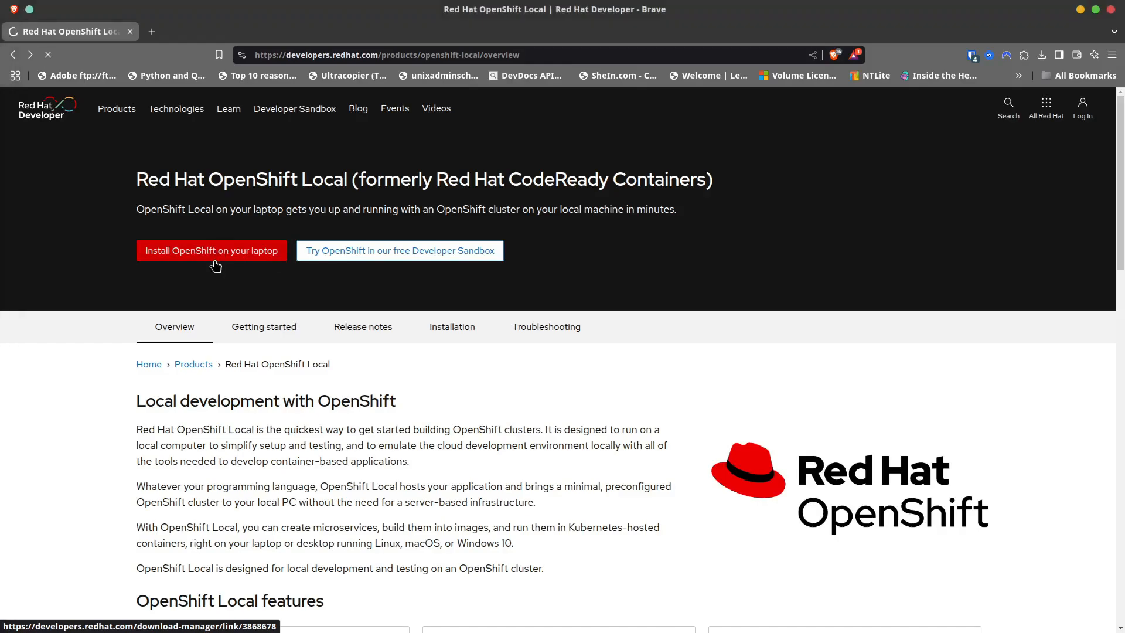
pyautogui.click(211, 251)
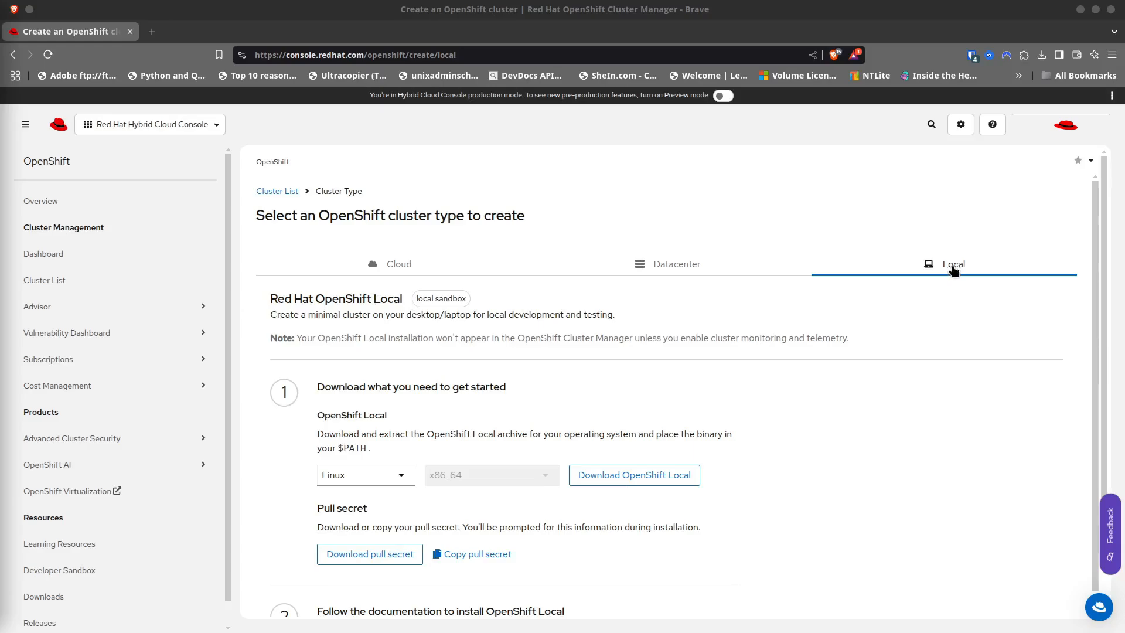
pyautogui.moveTo(411, 463)
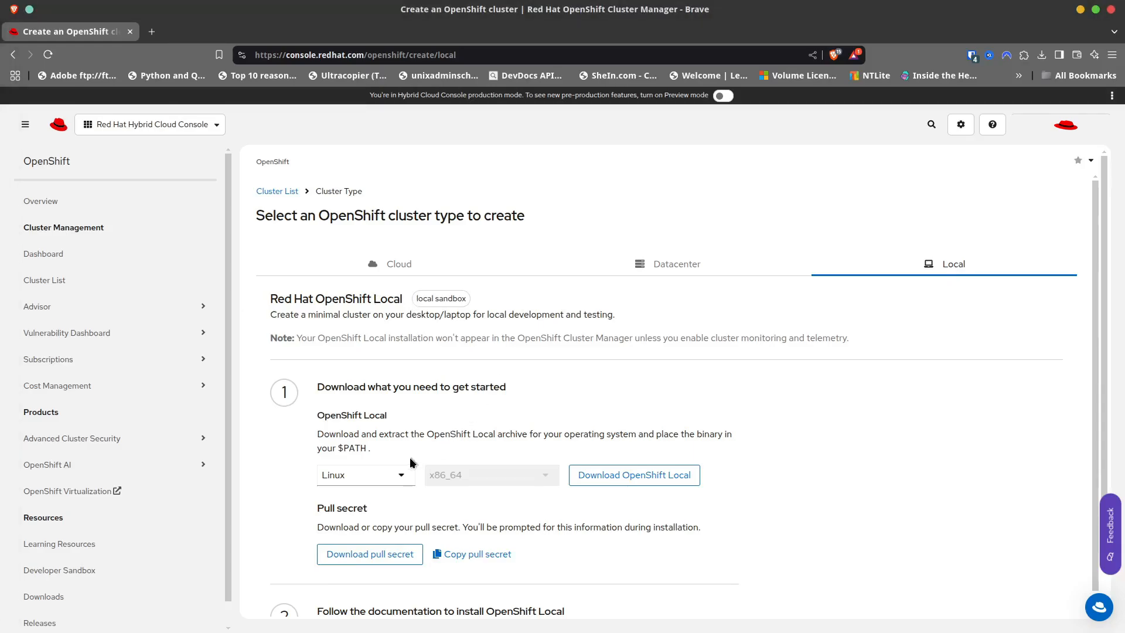
pyautogui.moveTo(366, 430)
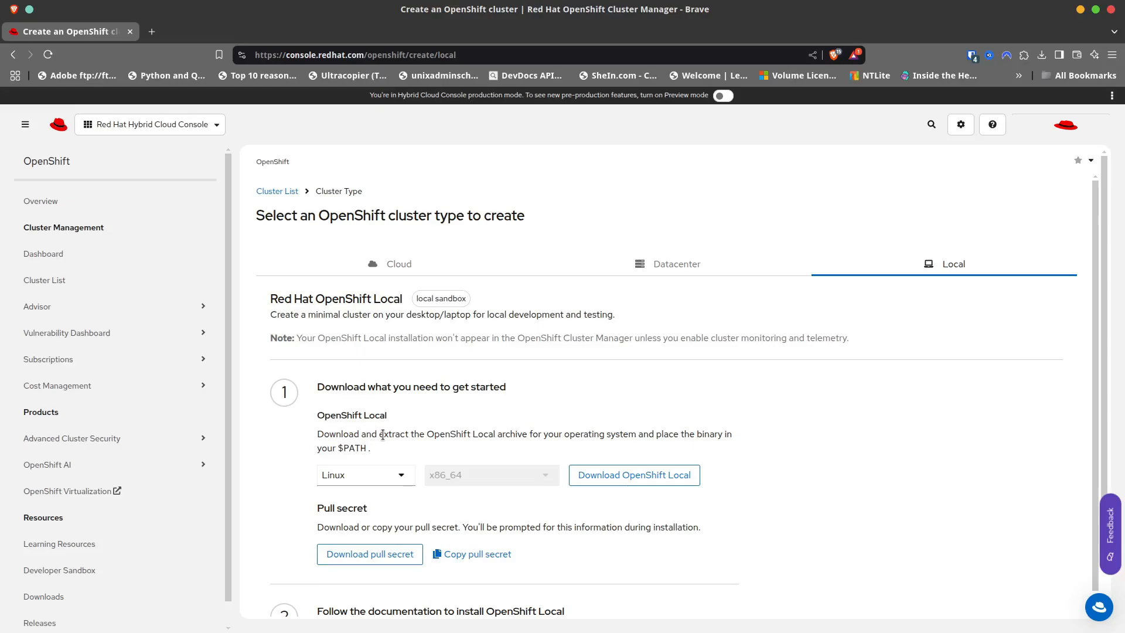
# Keep Linux as the OS and download the OpenShift Local pull secret
pyautogui.click(366, 475)
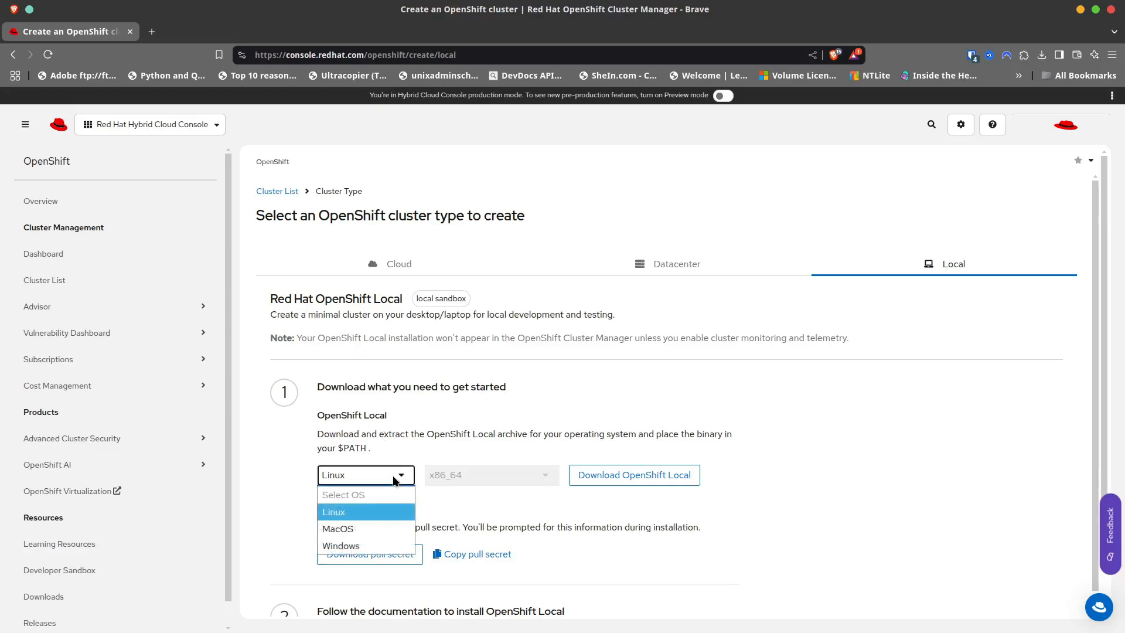
pyautogui.moveTo(350, 519)
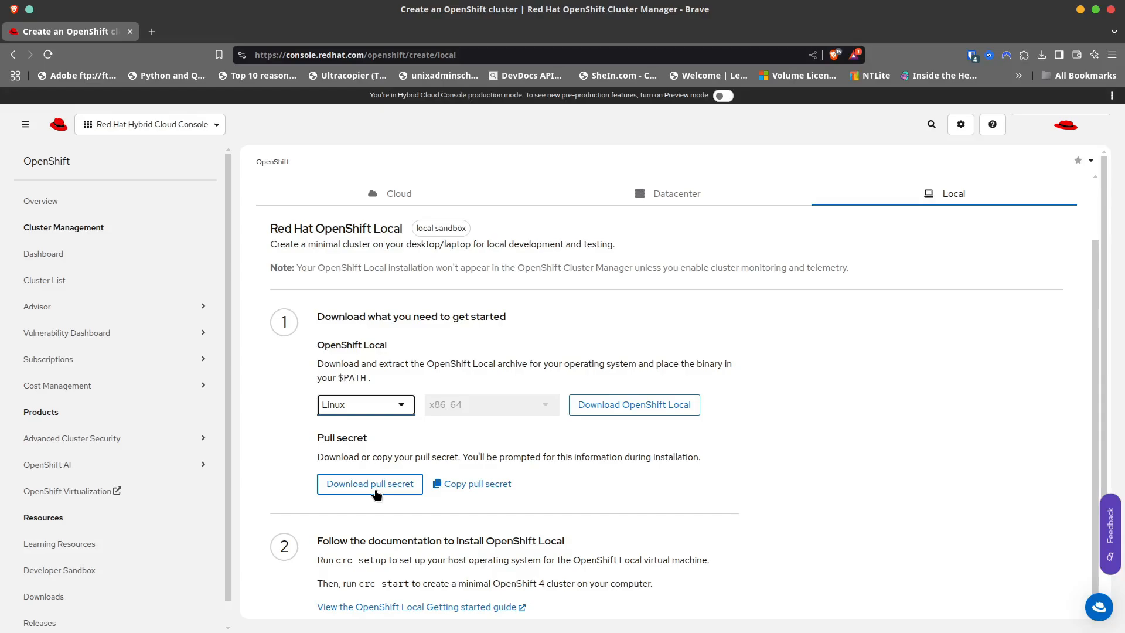
pyautogui.click(634, 404)
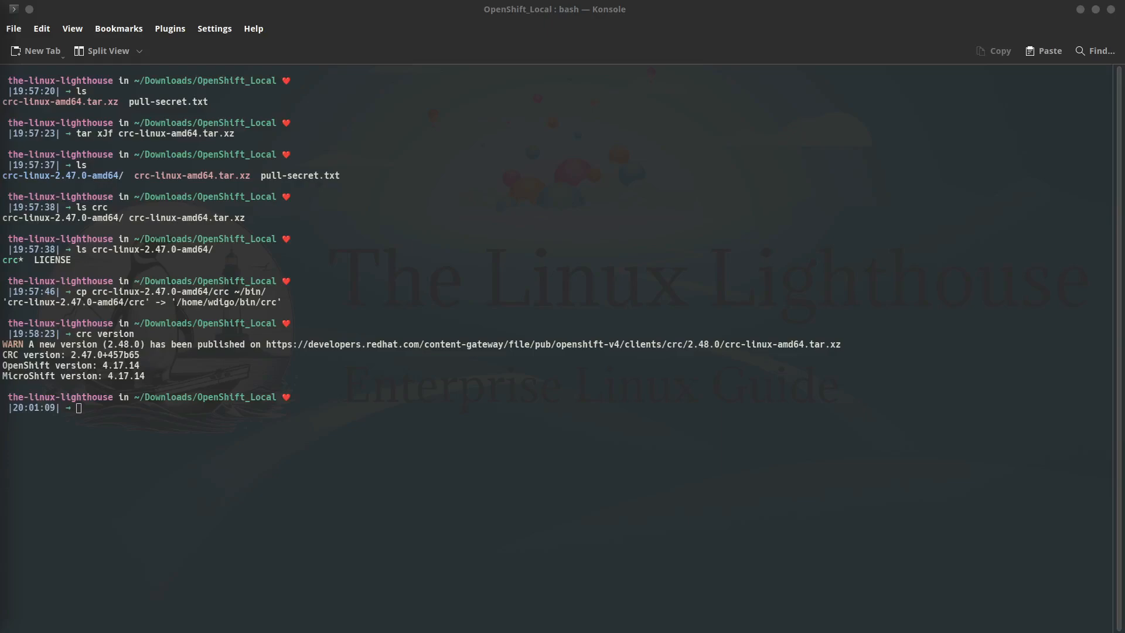
# Run 'crc version' to confirm 2.48.0, then launch 'crc setup'
pyautogui.write('crc version')
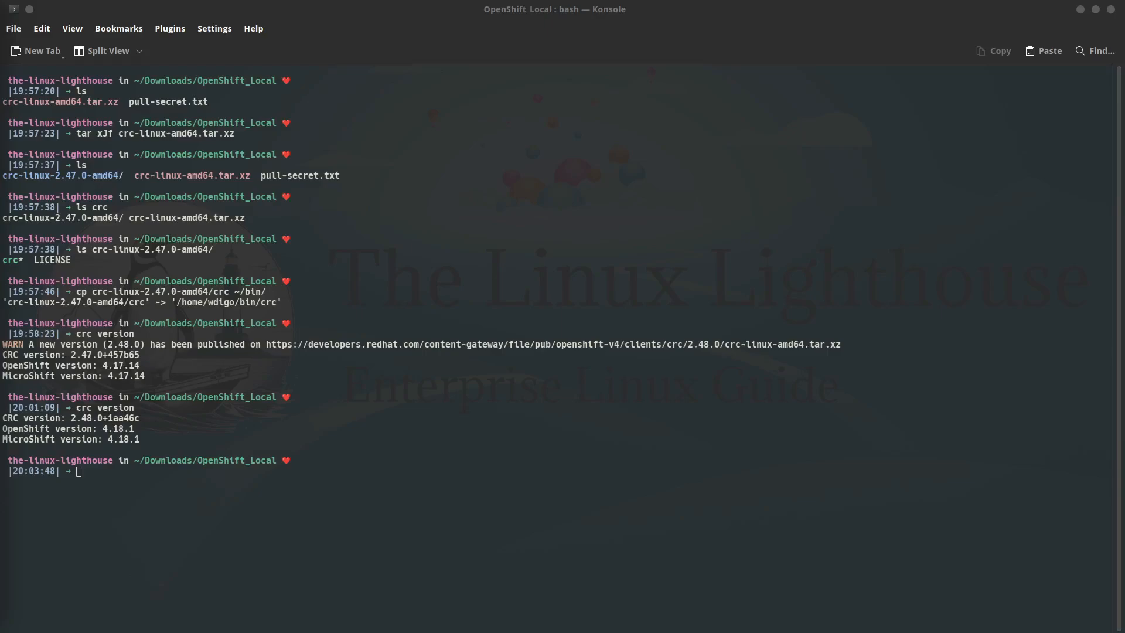
pyautogui.write('crc setup')
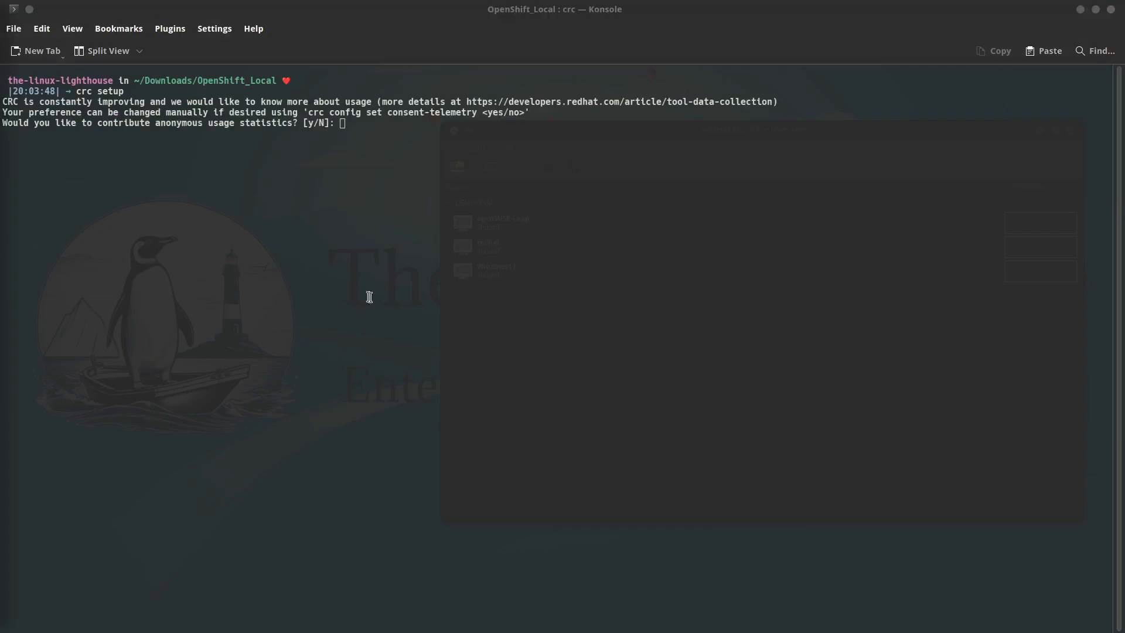
pyautogui.moveTo(625, 309)
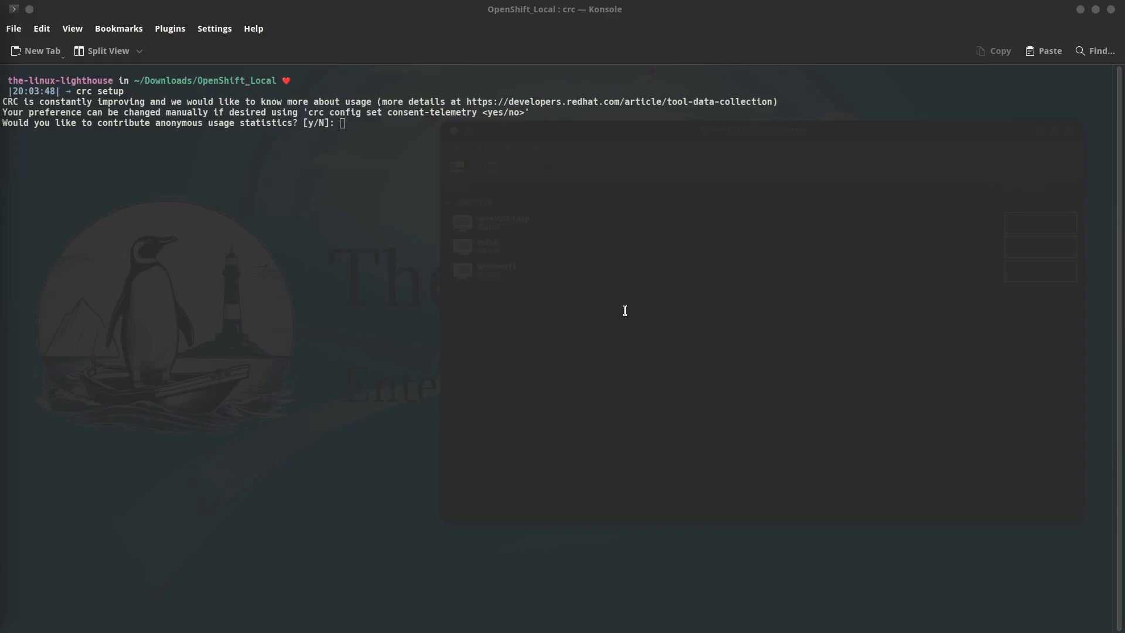
pyautogui.moveTo(525, 268)
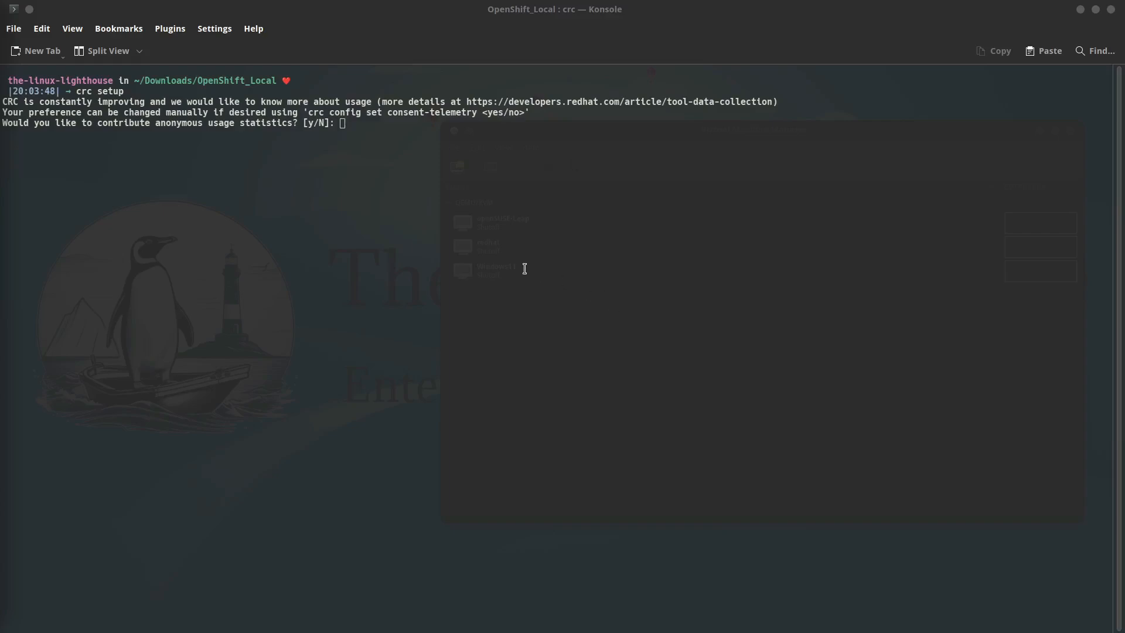
# Decline telemetry with N and type 'crc start -p pull-secret.txt'
pyautogui.write('N')
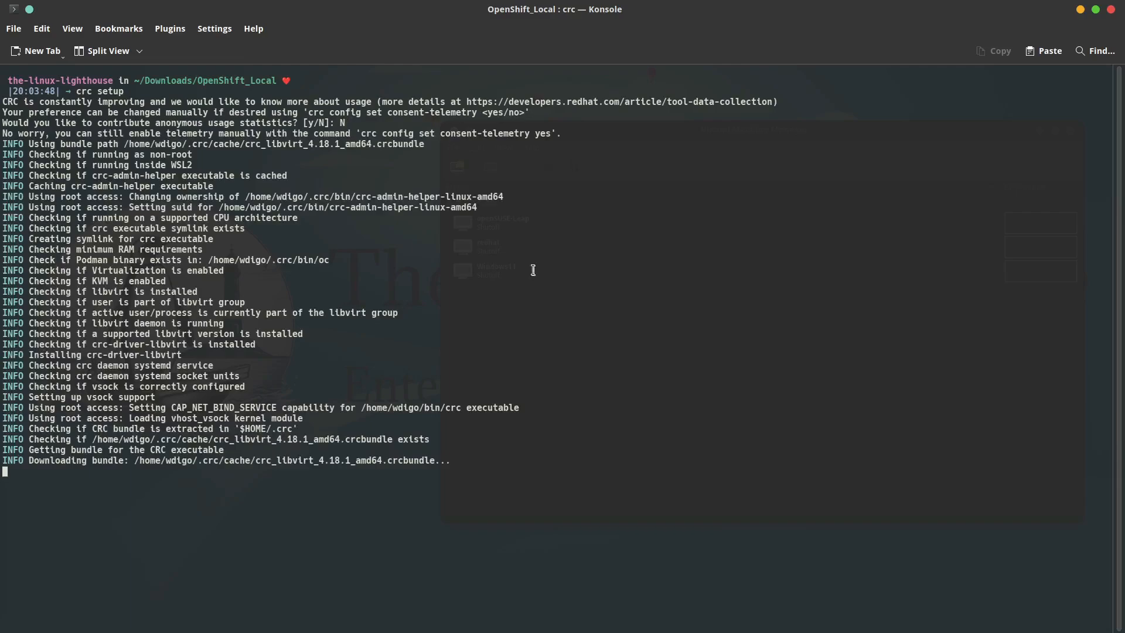
pyautogui.moveTo(473, 255)
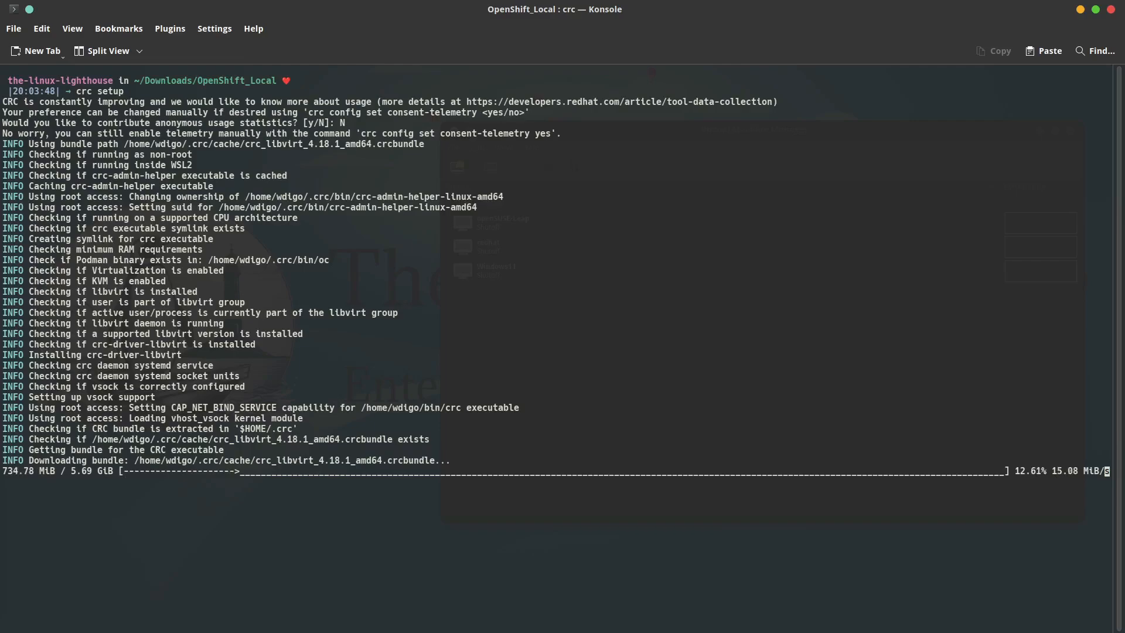
pyautogui.write('crc start -p pull-secret.txt')
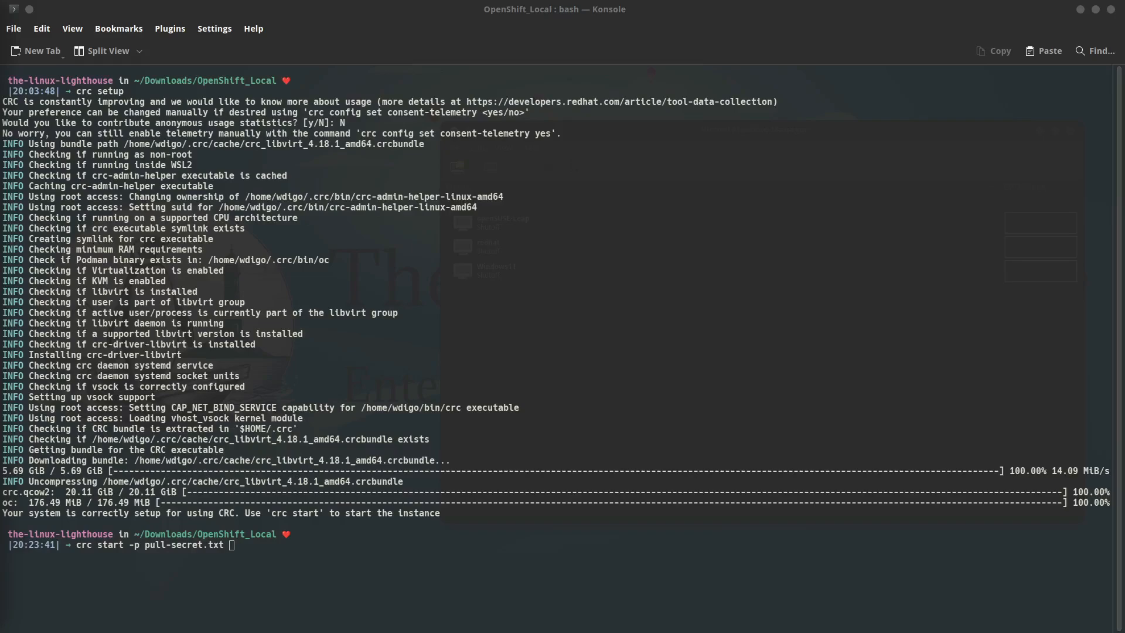
pyautogui.moveTo(471, 403)
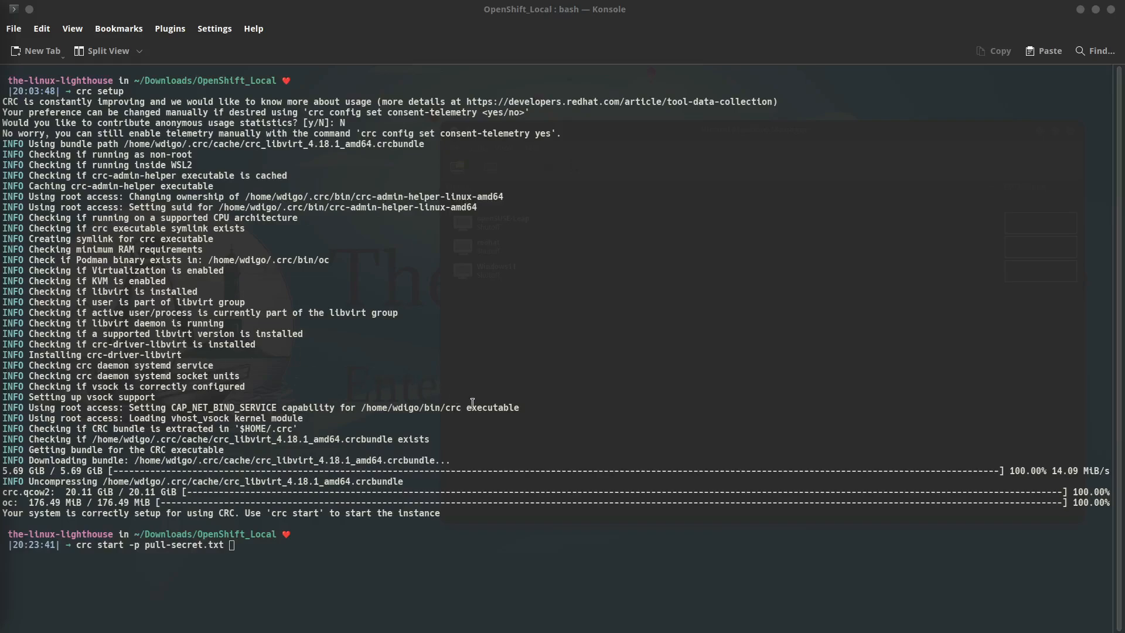
pyautogui.moveTo(476, 408)
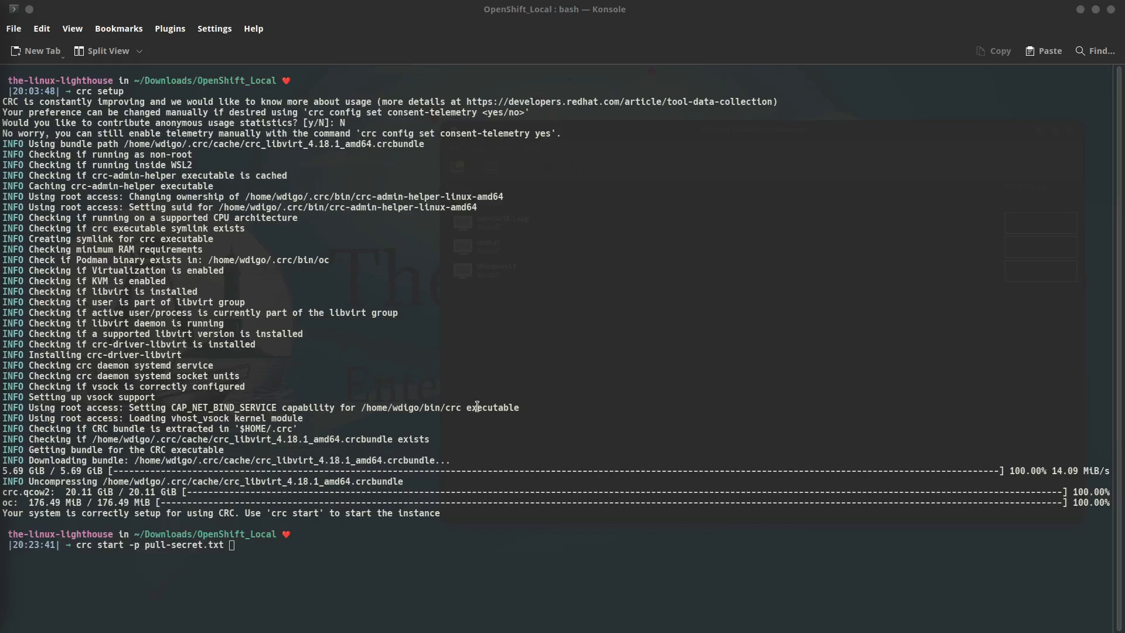
pyautogui.moveTo(511, 408)
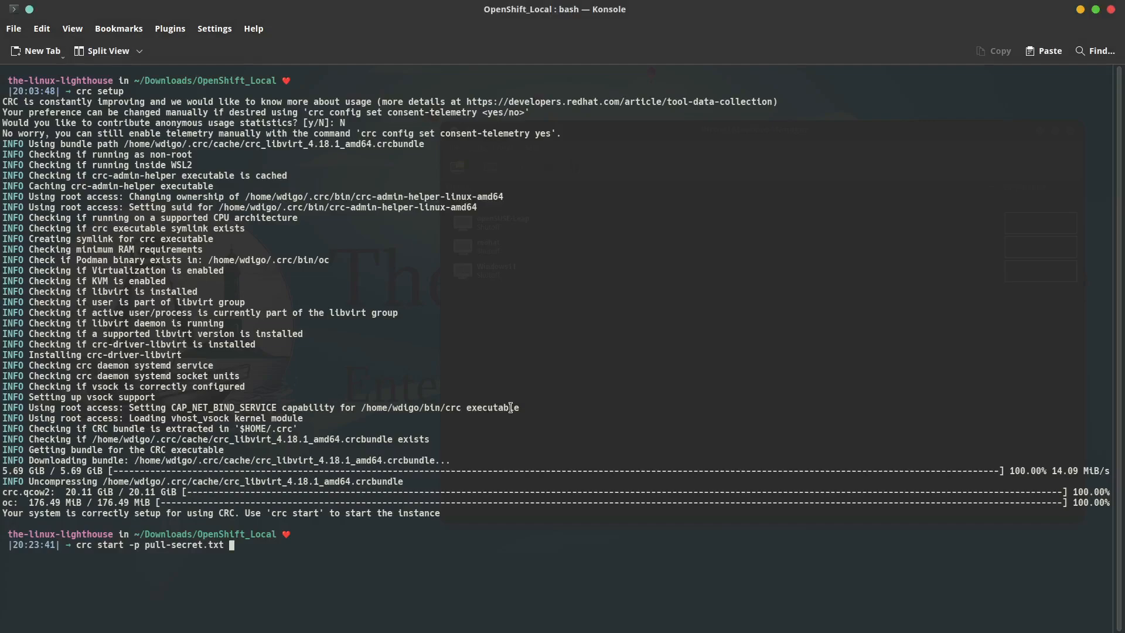
# Run 'crc start -p pull-secret.txt' until the CRC instance is running at 127.0.0.1
pyautogui.press('Return')
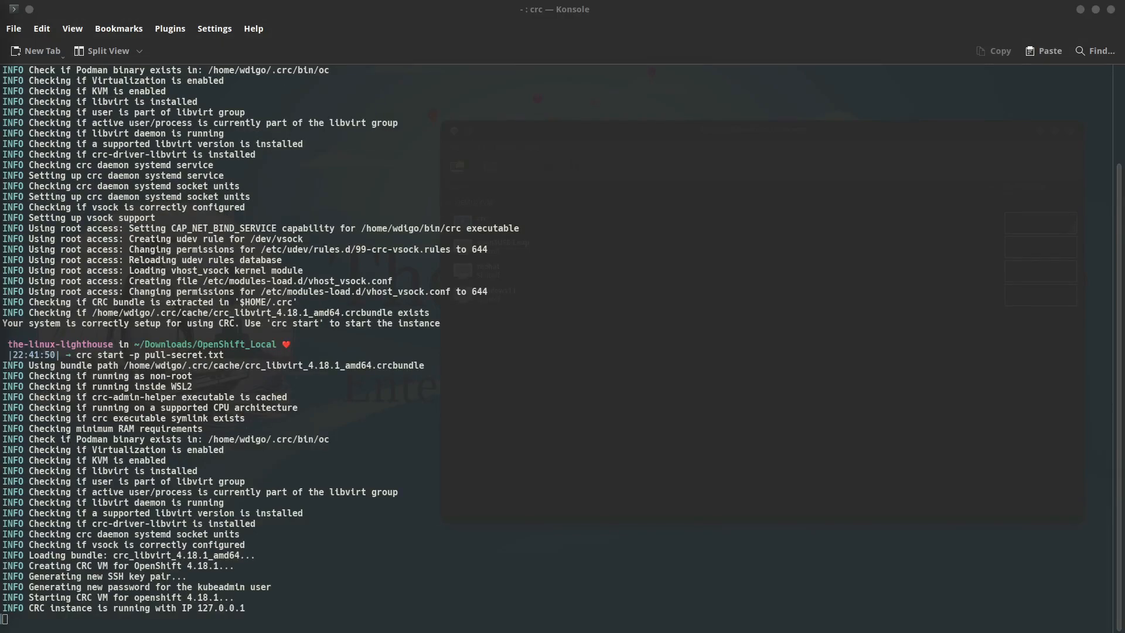
pyautogui.scroll(-3)
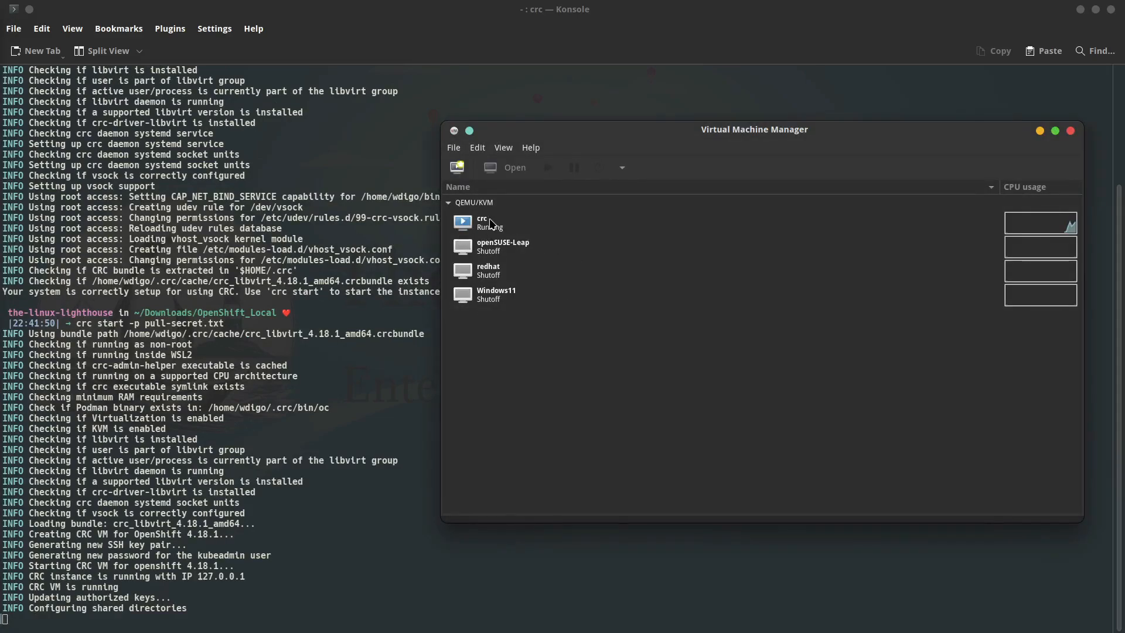
# Select the crc VM entry to see its Running status under QEMU/KVM
pyautogui.click(490, 222)
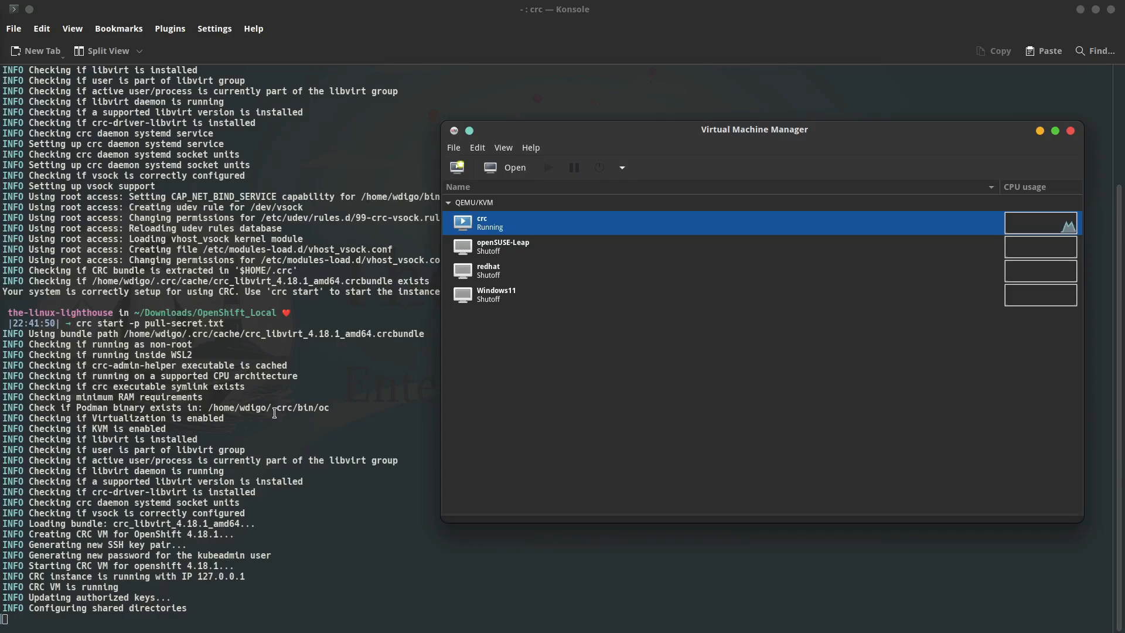
pyautogui.moveTo(288, 408)
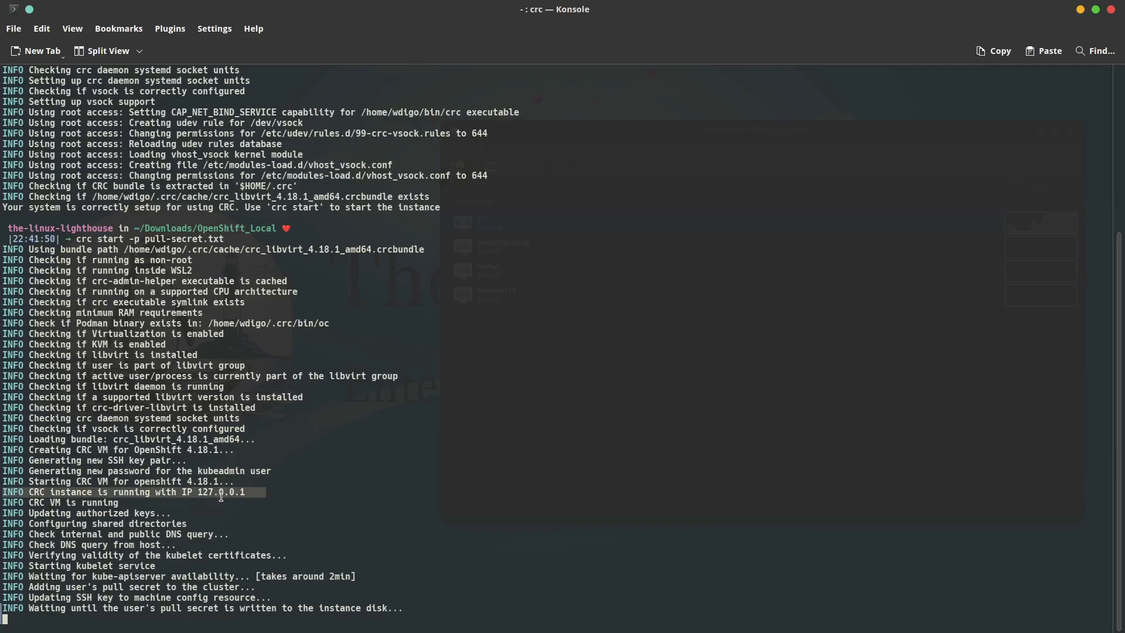
pyautogui.moveTo(166, 520)
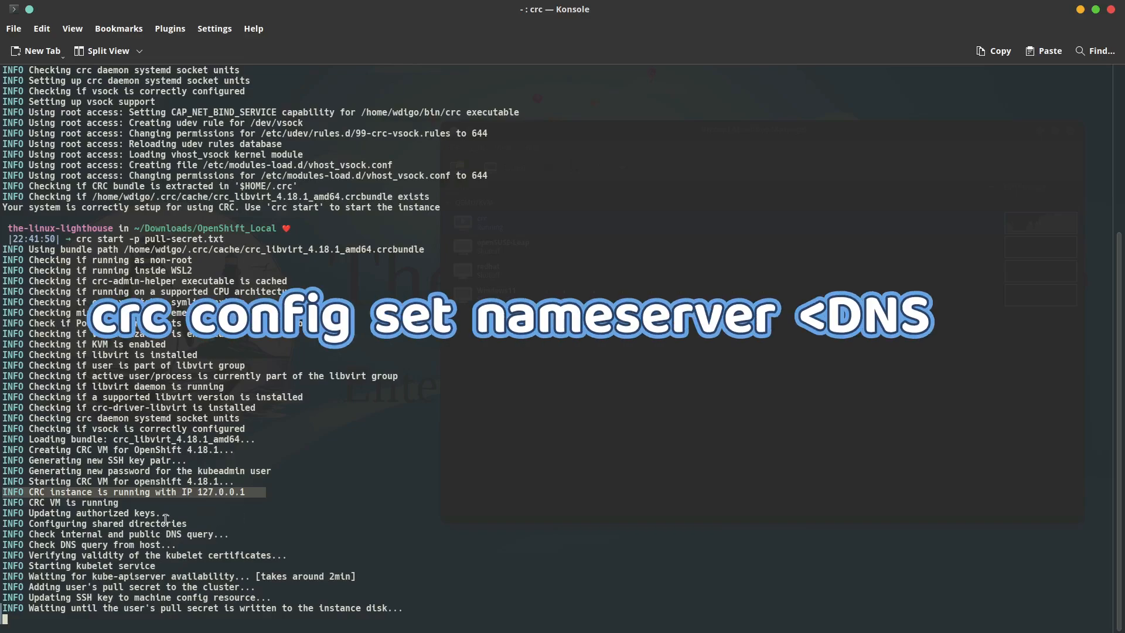
# Wait while crc start boots the VM and writes the pull secret to the cluster
pyautogui.write('_IP>')
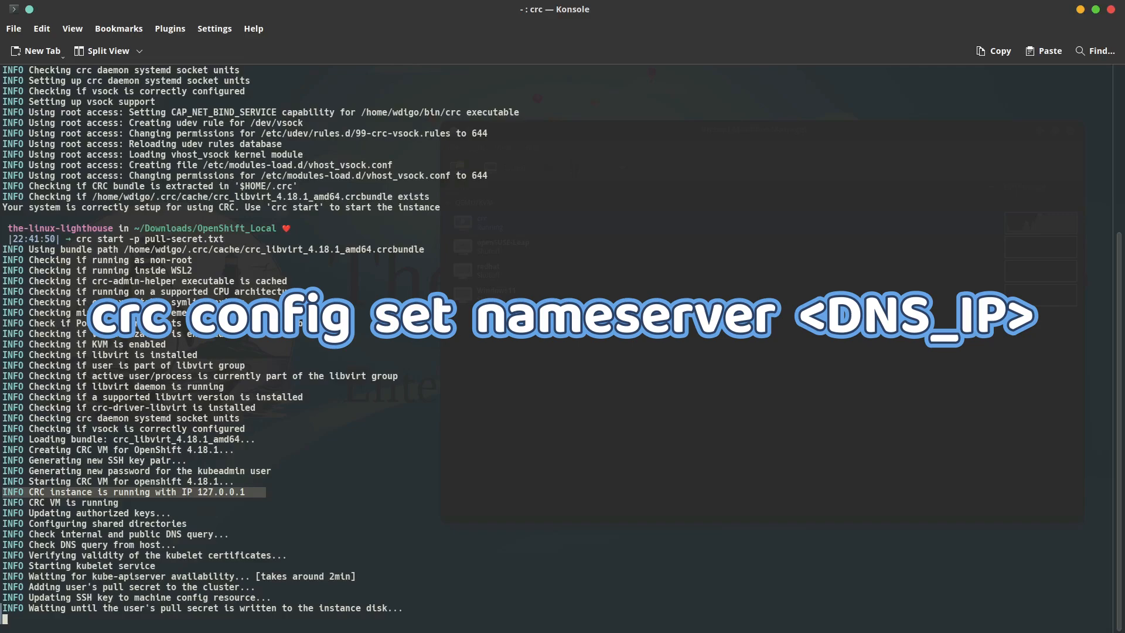
pyautogui.moveTo(164, 520)
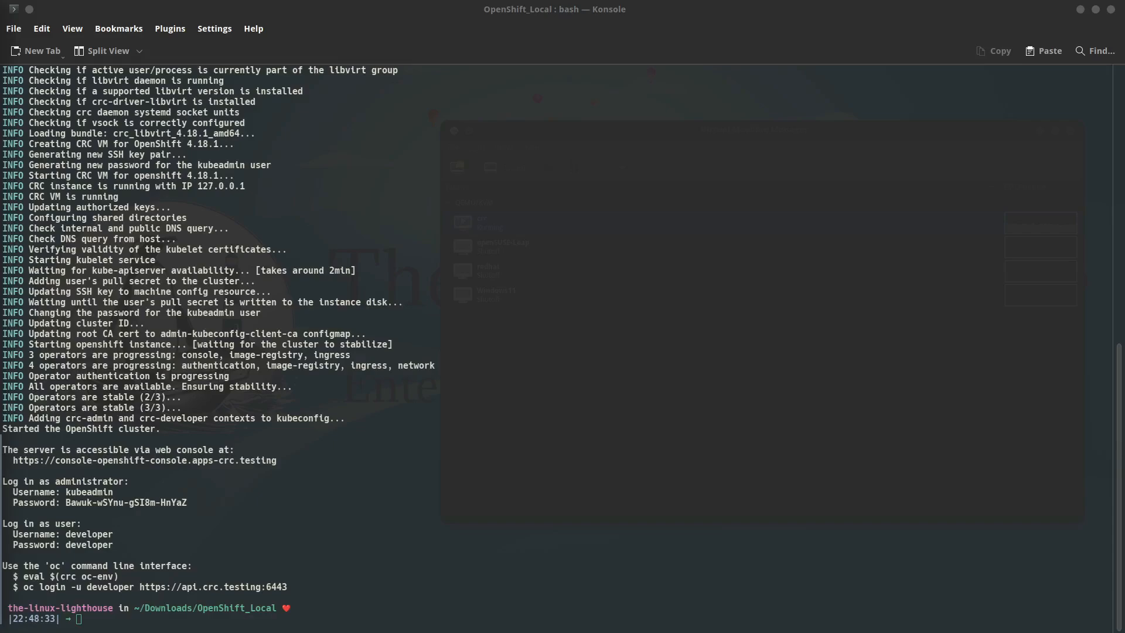
pyautogui.moveTo(405, 422)
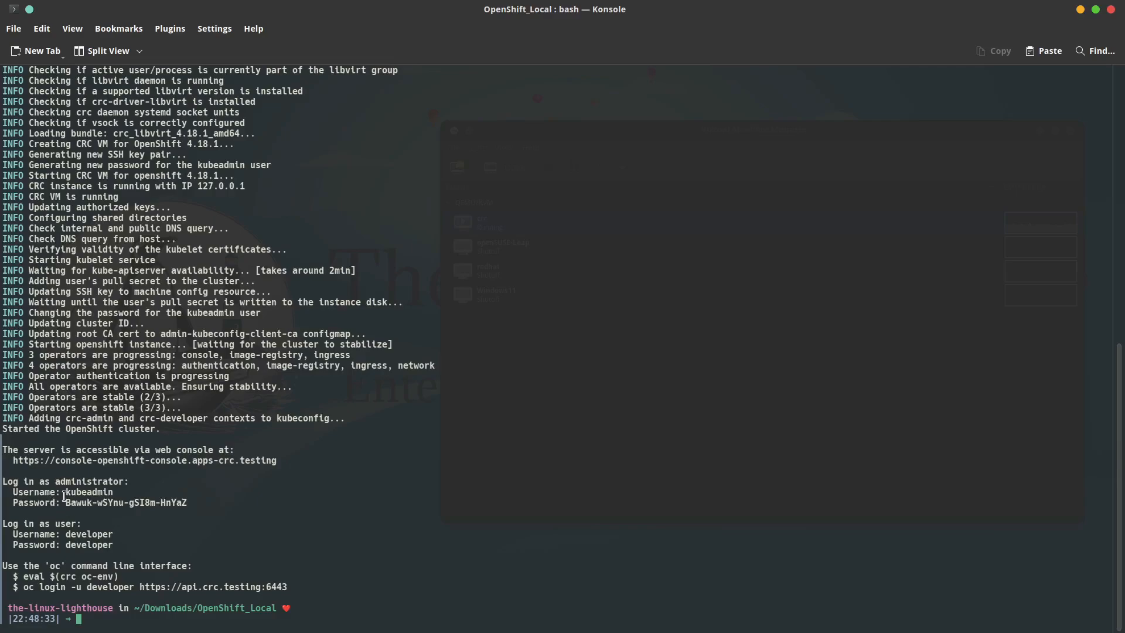
pyautogui.moveTo(80, 492)
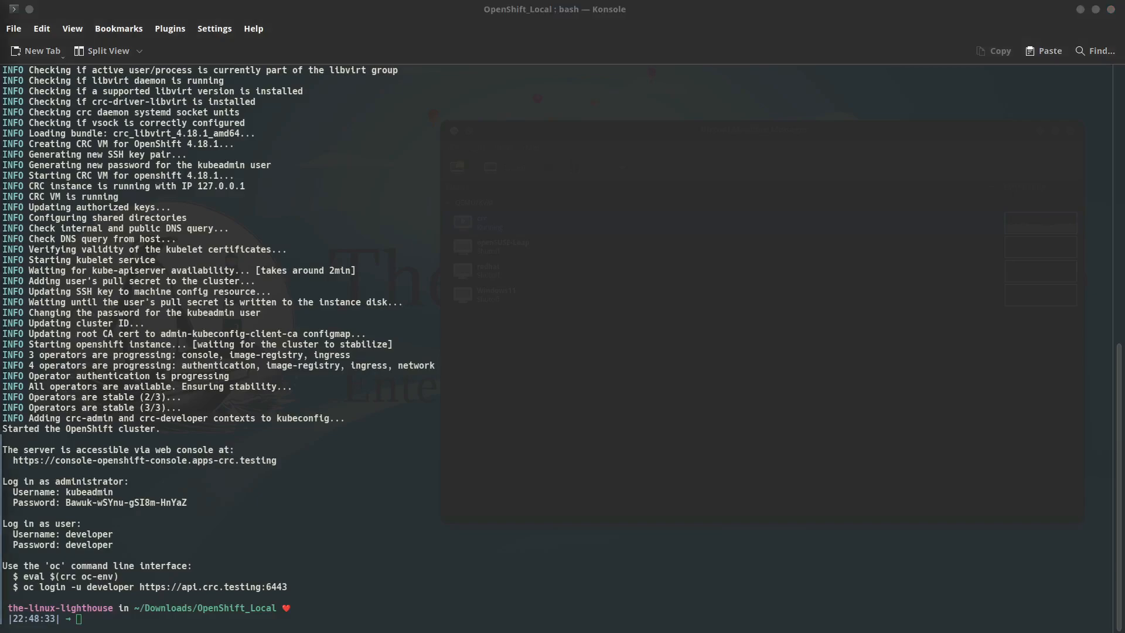
pyautogui.moveTo(99, 502)
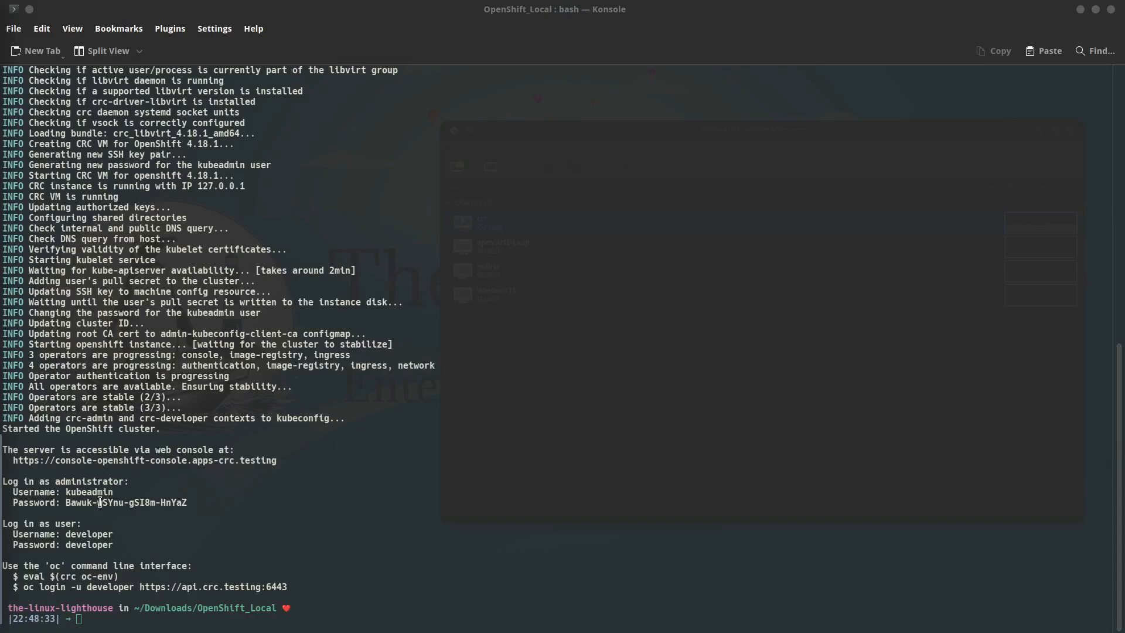
pyautogui.moveTo(70, 534)
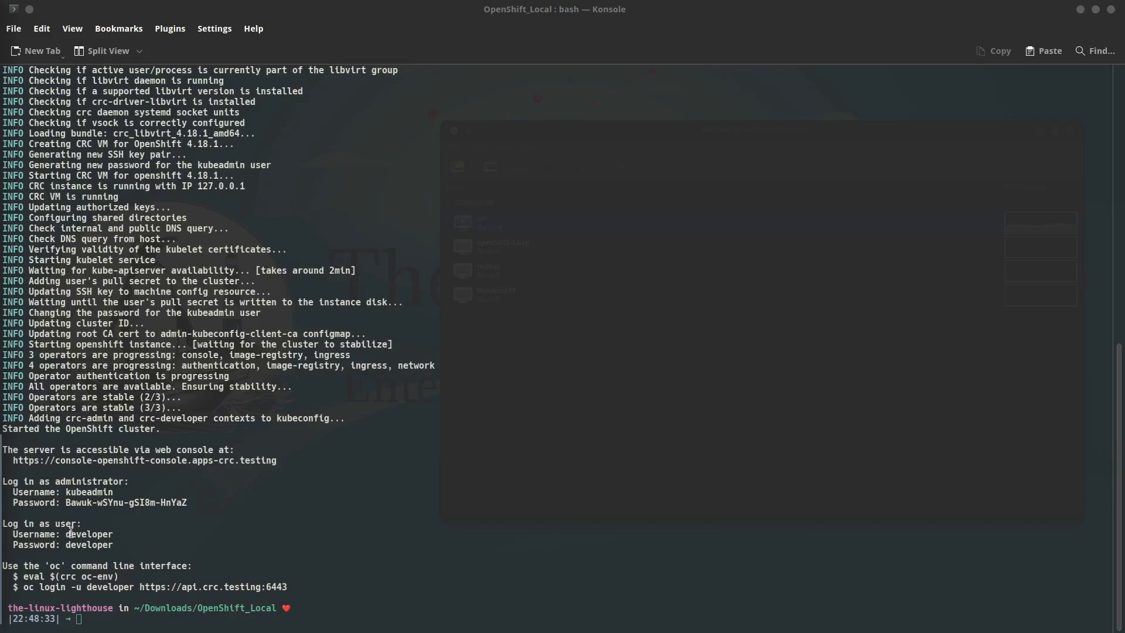
pyautogui.moveTo(109, 408)
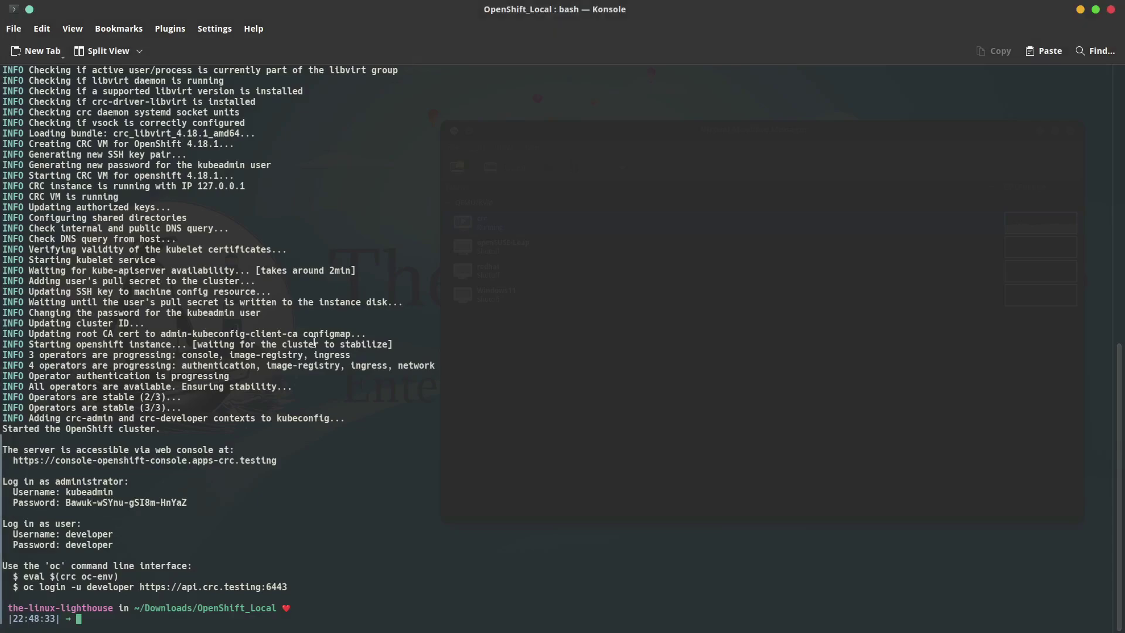
# Type a crc status command before clearing the terminal to a fresh prompt
pyautogui.write('crc')
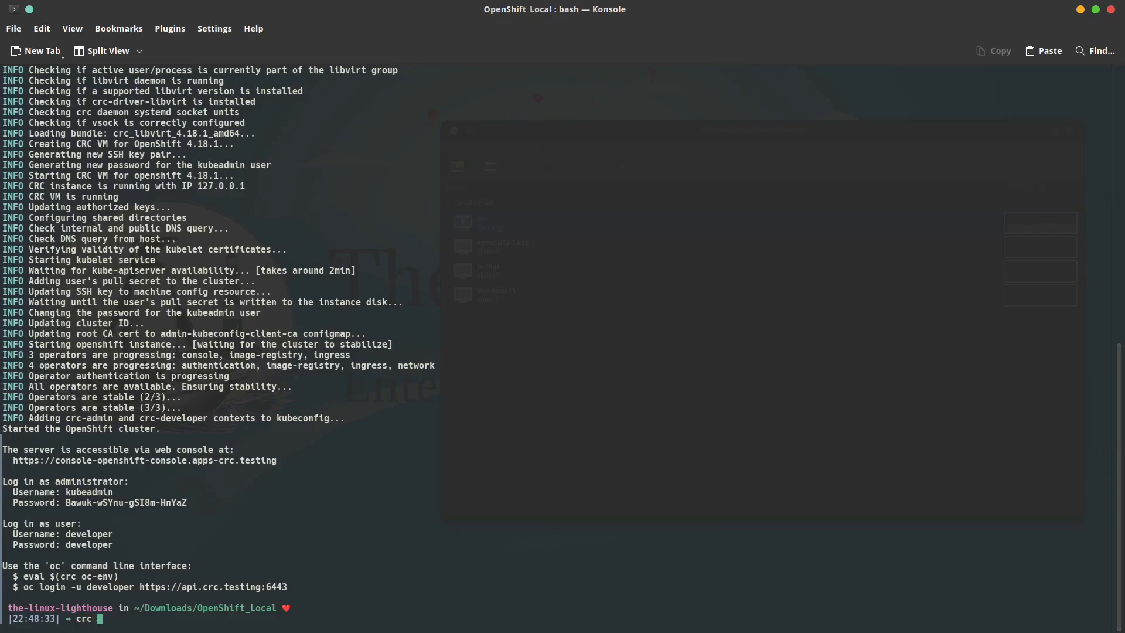
pyautogui.write('stat')
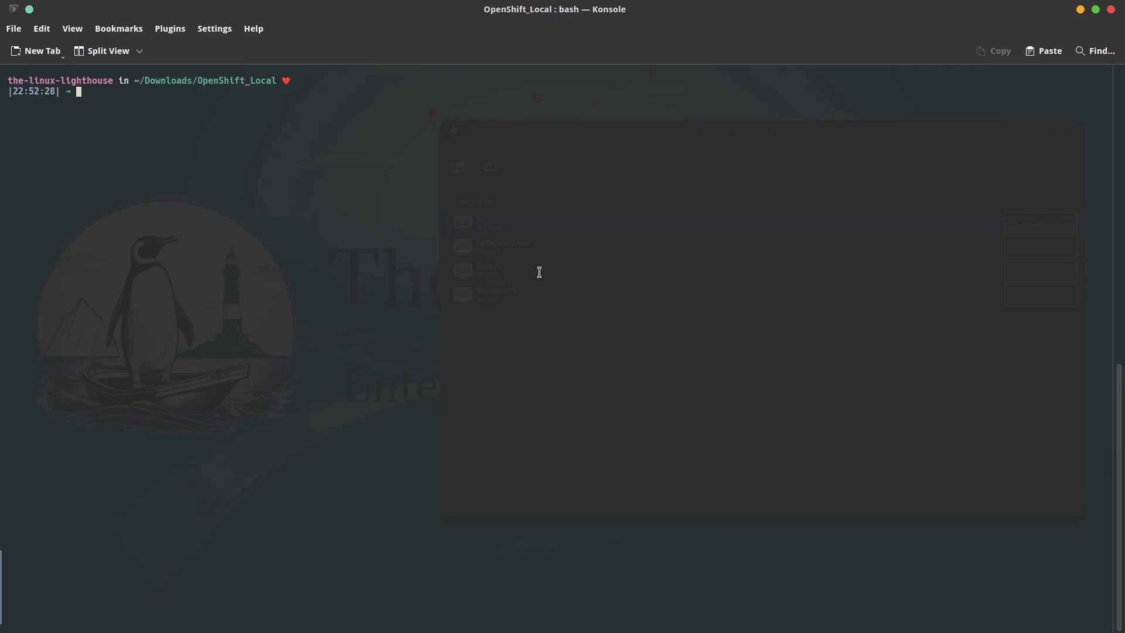
# Run 'crc oc-env', correcting the mistyped 'ocen' attempt
pyautogui.write('eval $(')
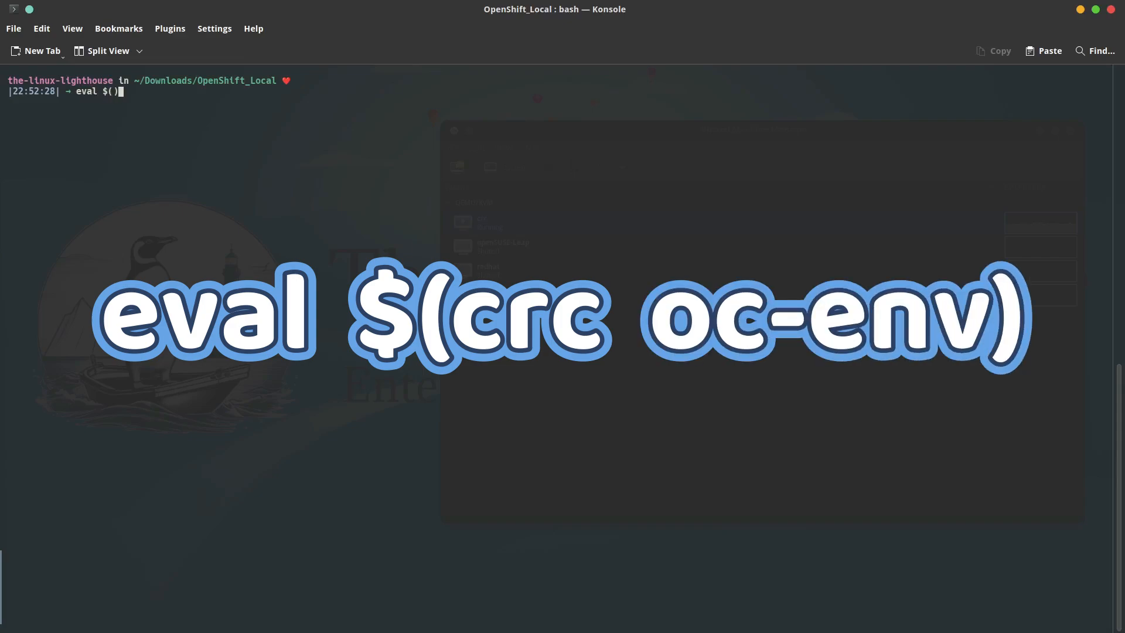
pyautogui.write('crc')
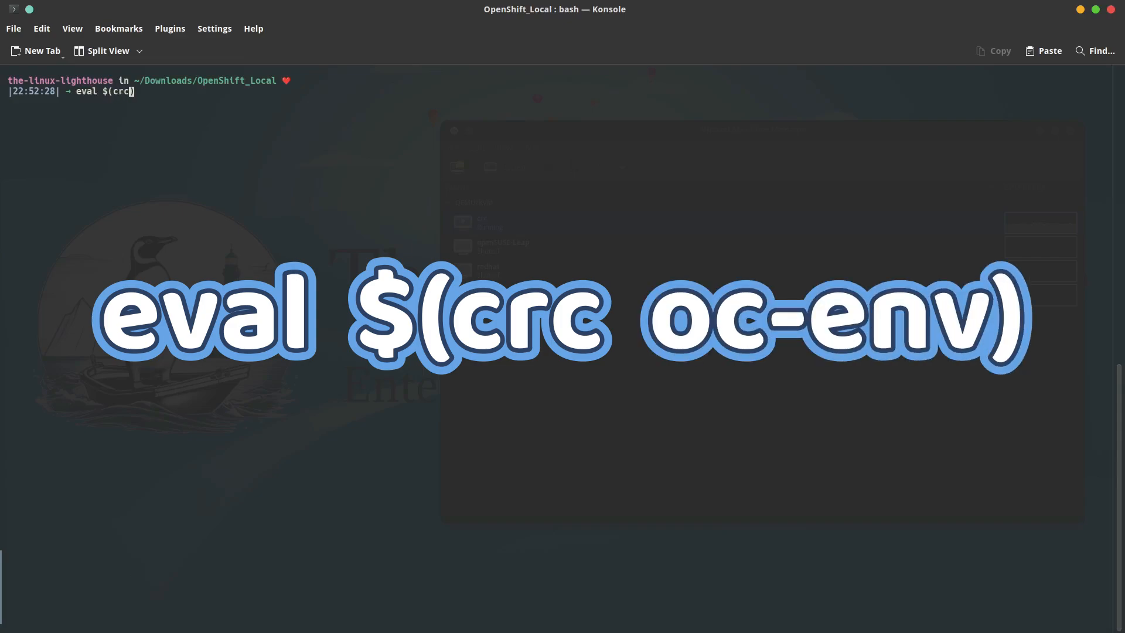
pyautogui.write('ocenv')
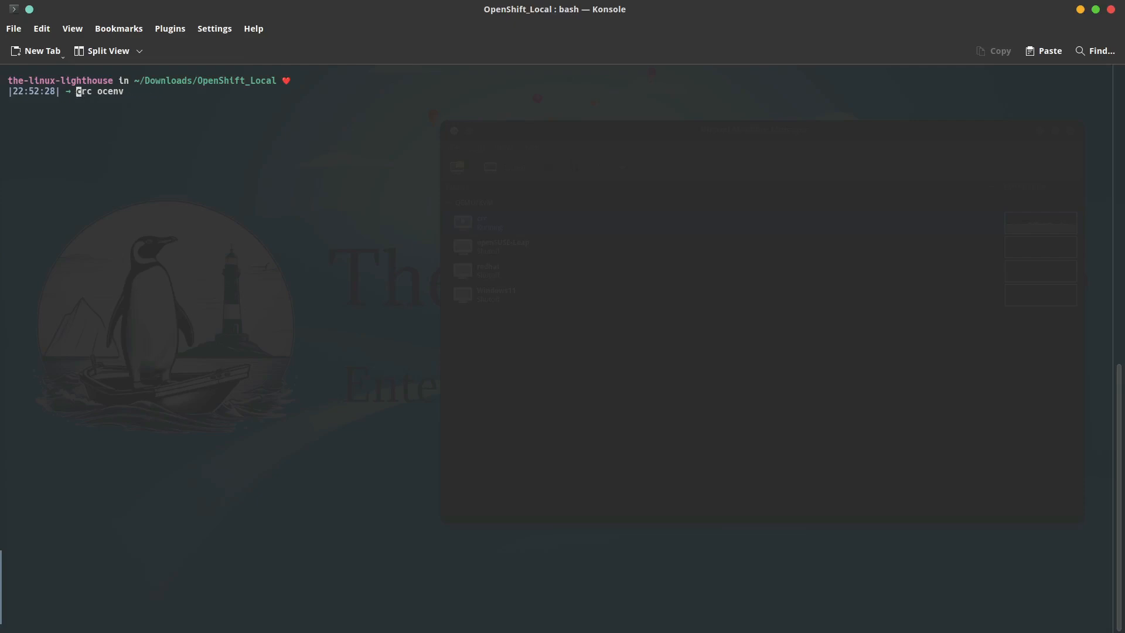
pyautogui.press('Return')
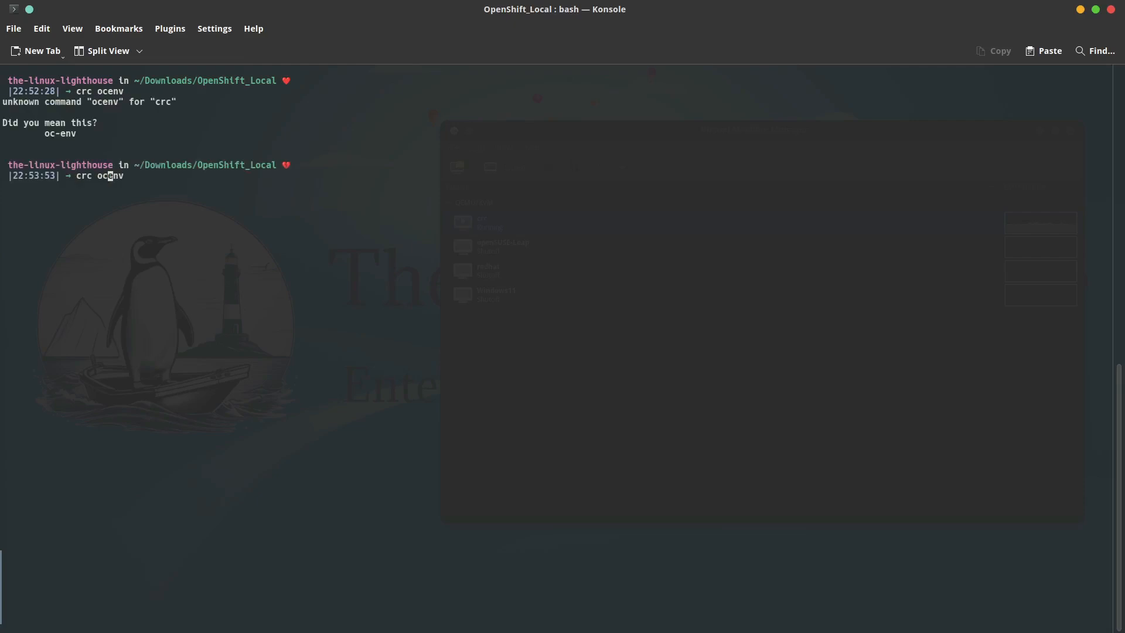
pyautogui.press('Return')
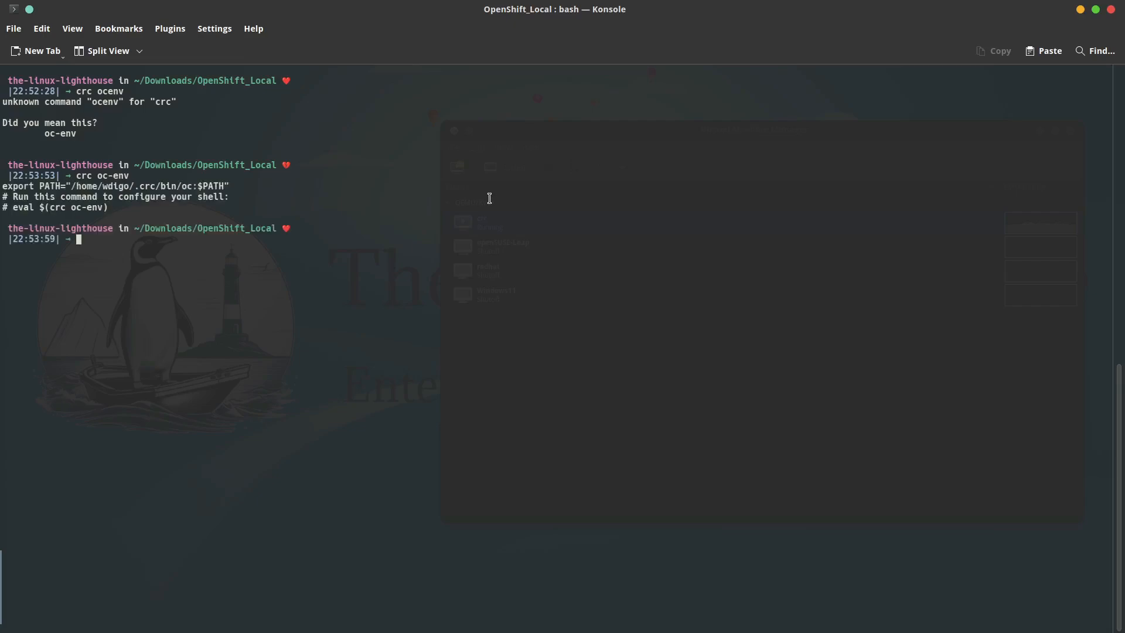
pyautogui.moveTo(157, 197)
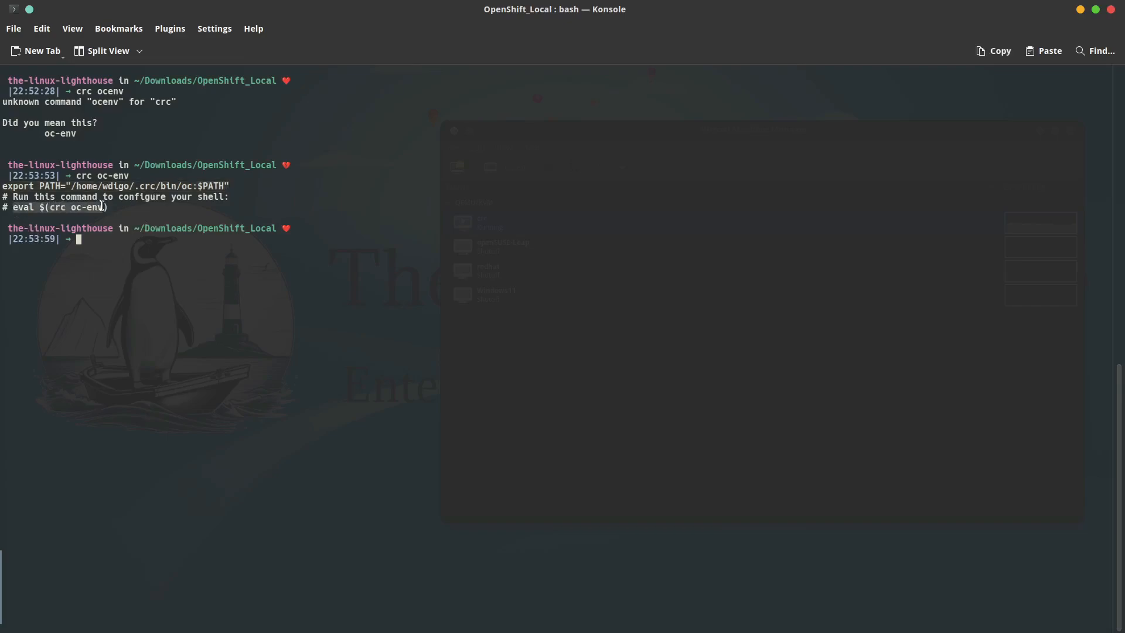
# Run 'eval $(crc oc-env)' and type 'oc completion bash > .oc_bash_completion'
pyautogui.write('eval $(crc oc-env)')
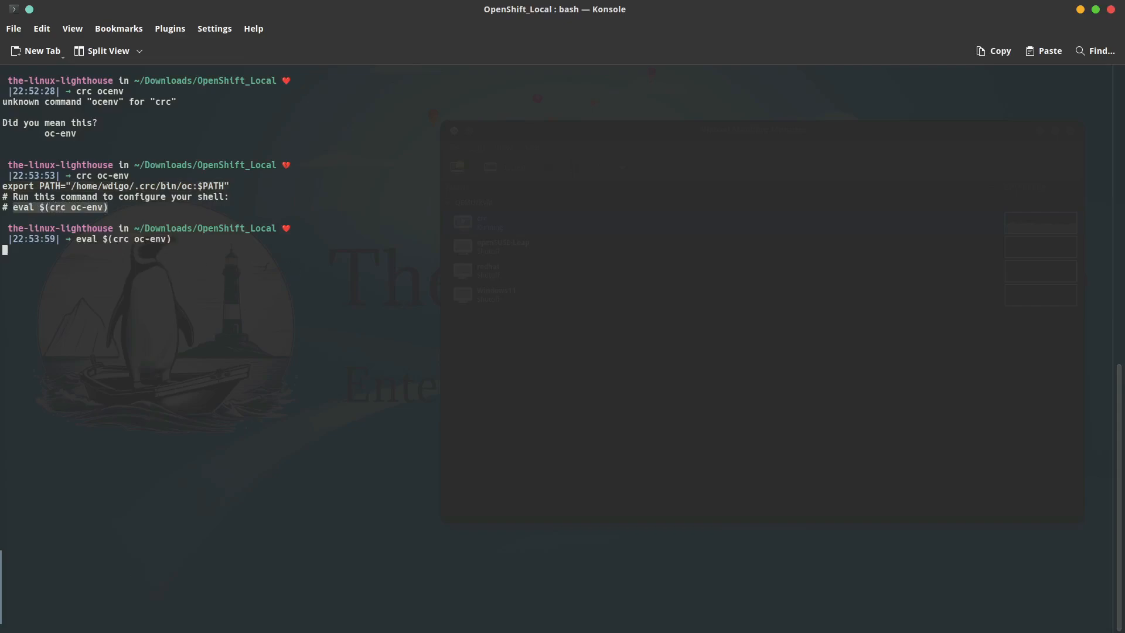
pyautogui.write('oc completion bash > .oc_bash_completion')
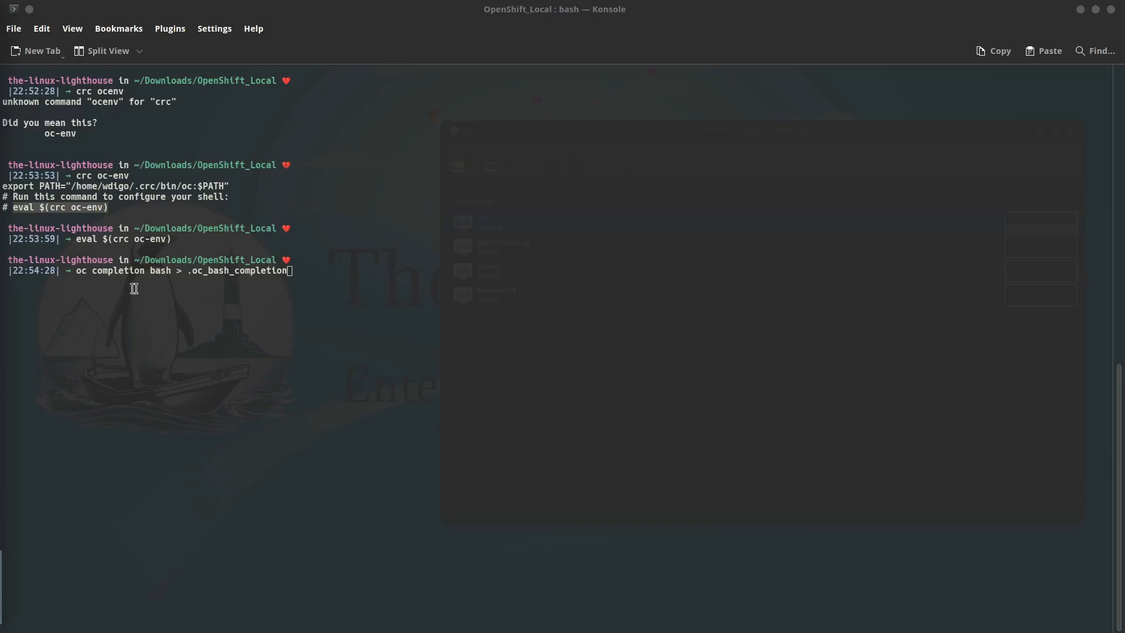
pyautogui.moveTo(179, 282)
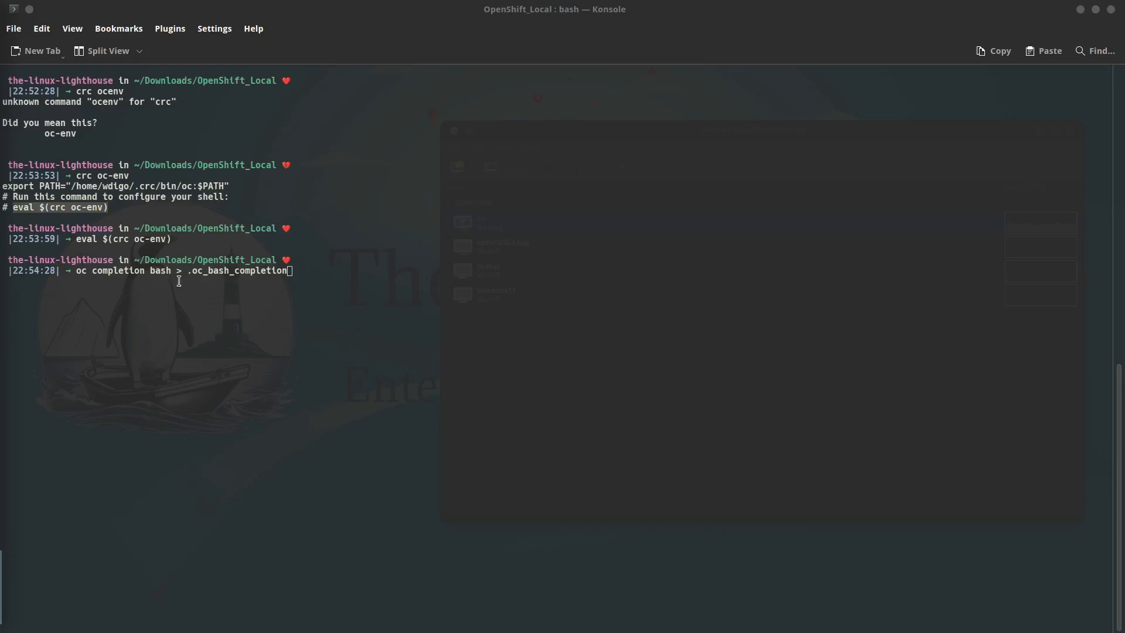
pyautogui.moveTo(225, 274)
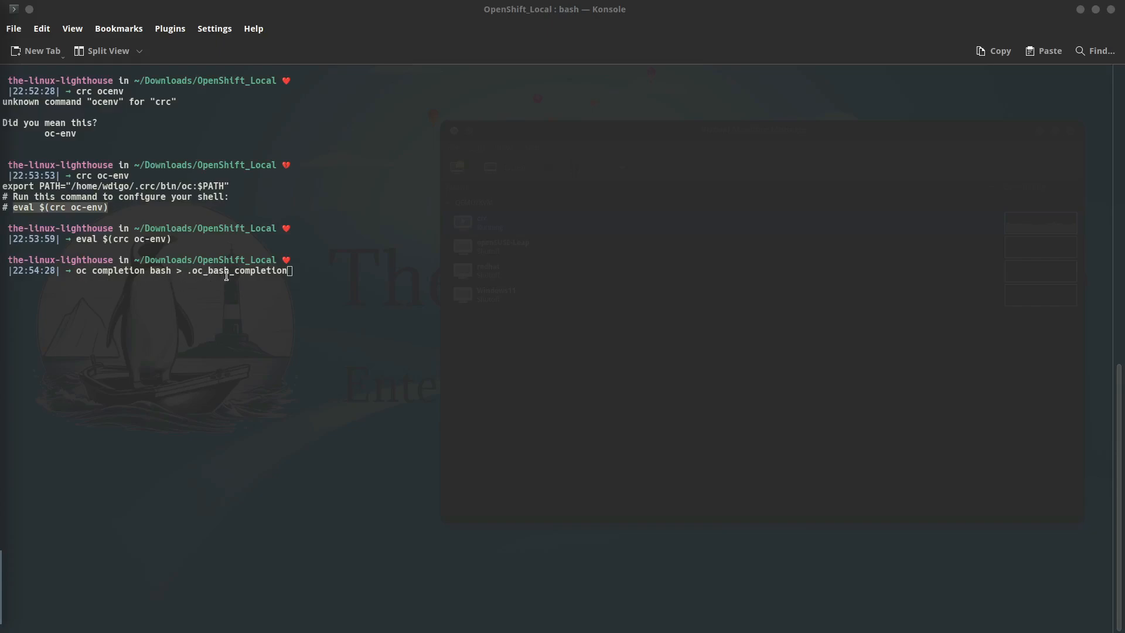
pyautogui.moveTo(250, 275)
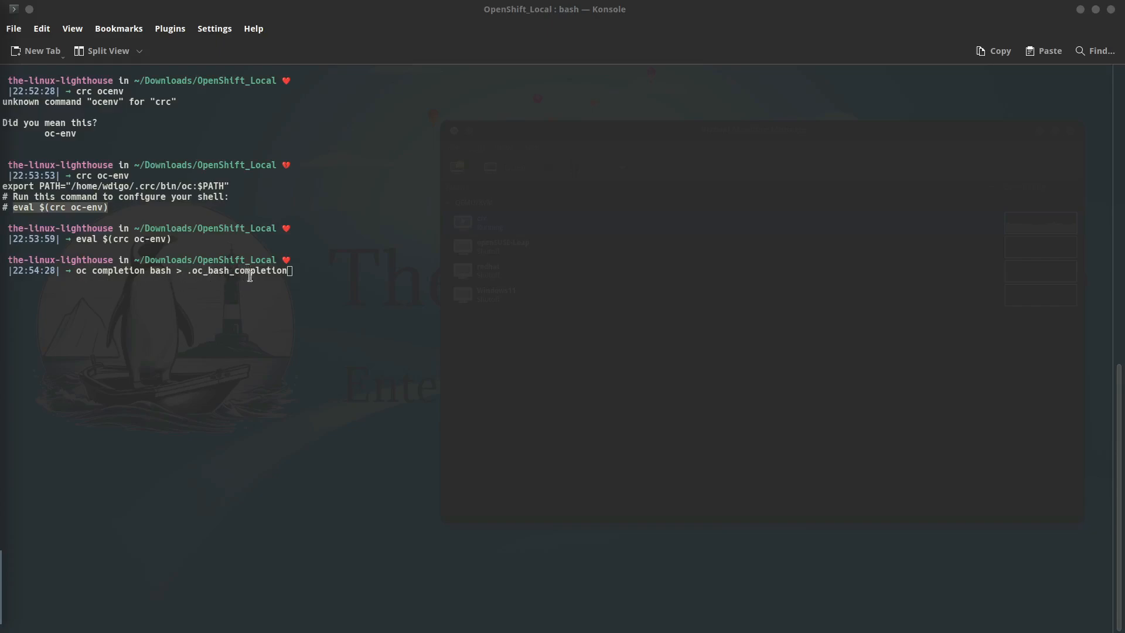
pyautogui.moveTo(328, 309)
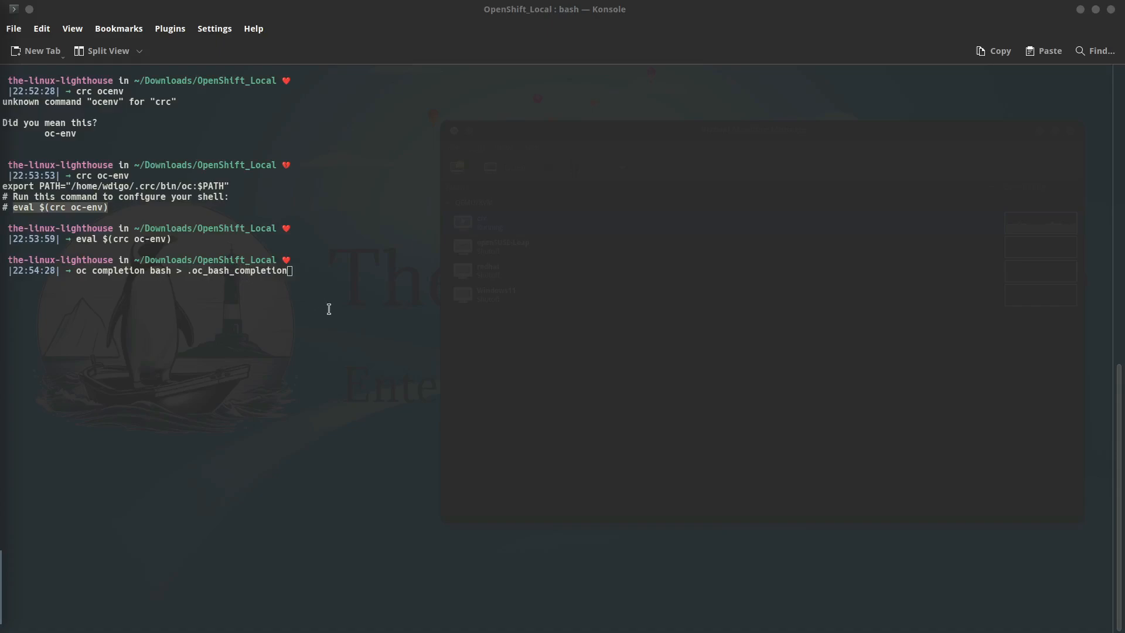
# Save and source .oc_bash_completion, then type 'crc console --credentials'
pyautogui.press('Return')
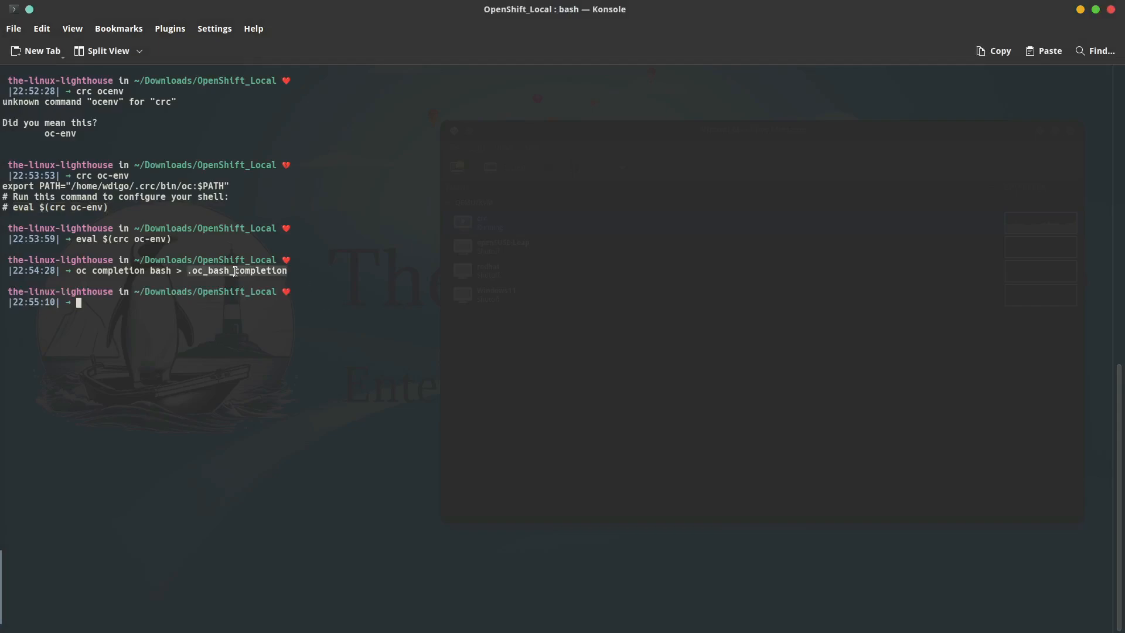
pyautogui.moveTo(234, 328)
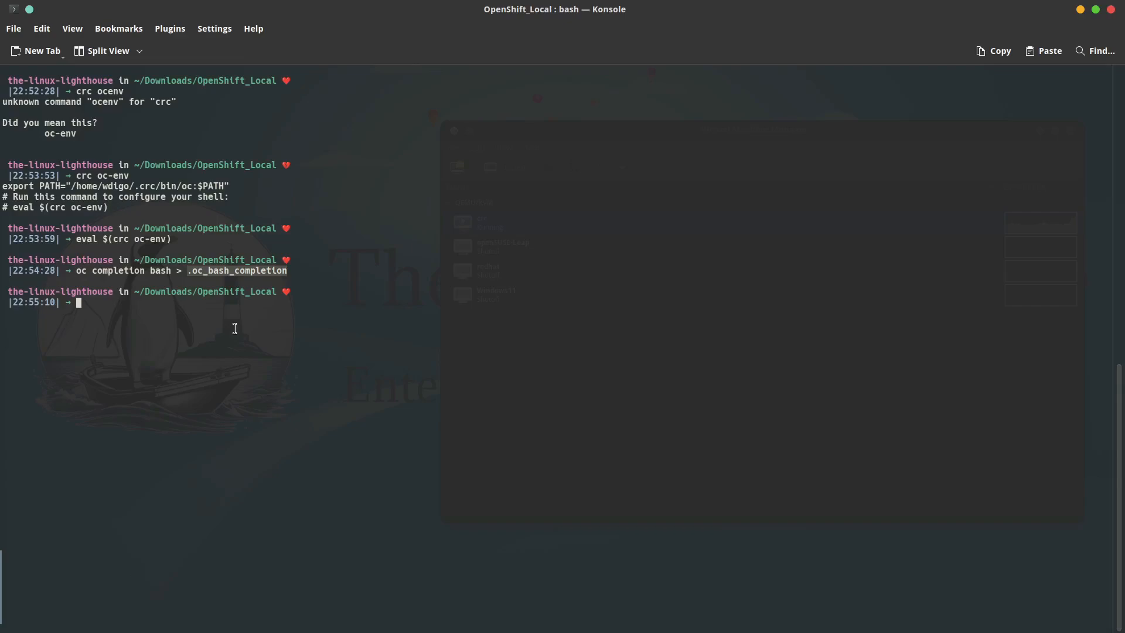
pyautogui.moveTo(132, 366)
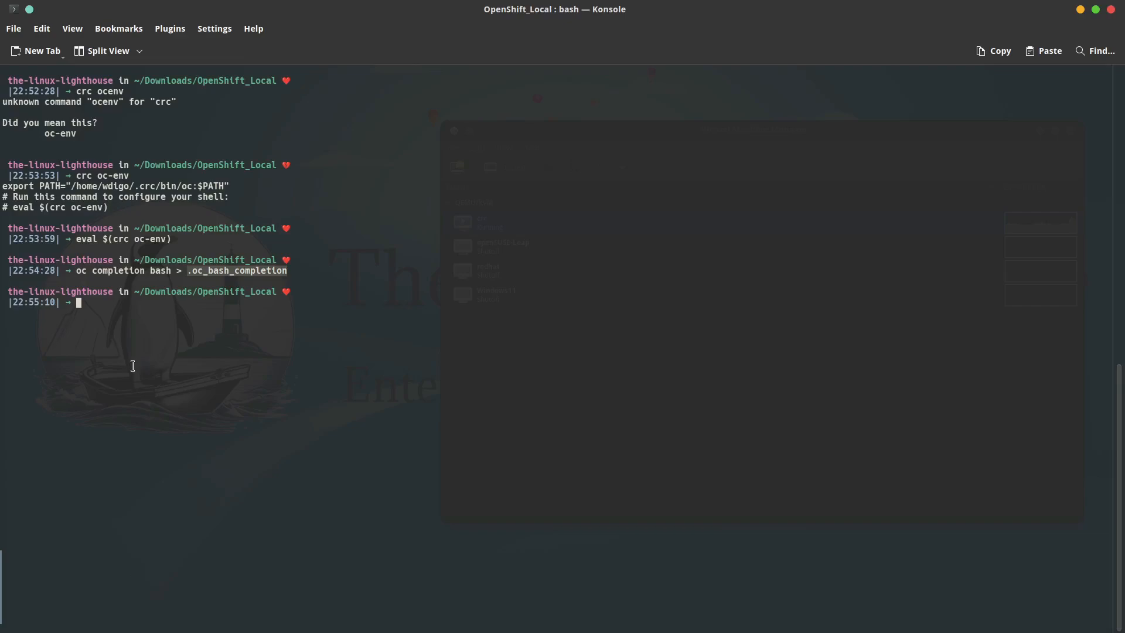
pyautogui.write('source .oc_bash_completion')
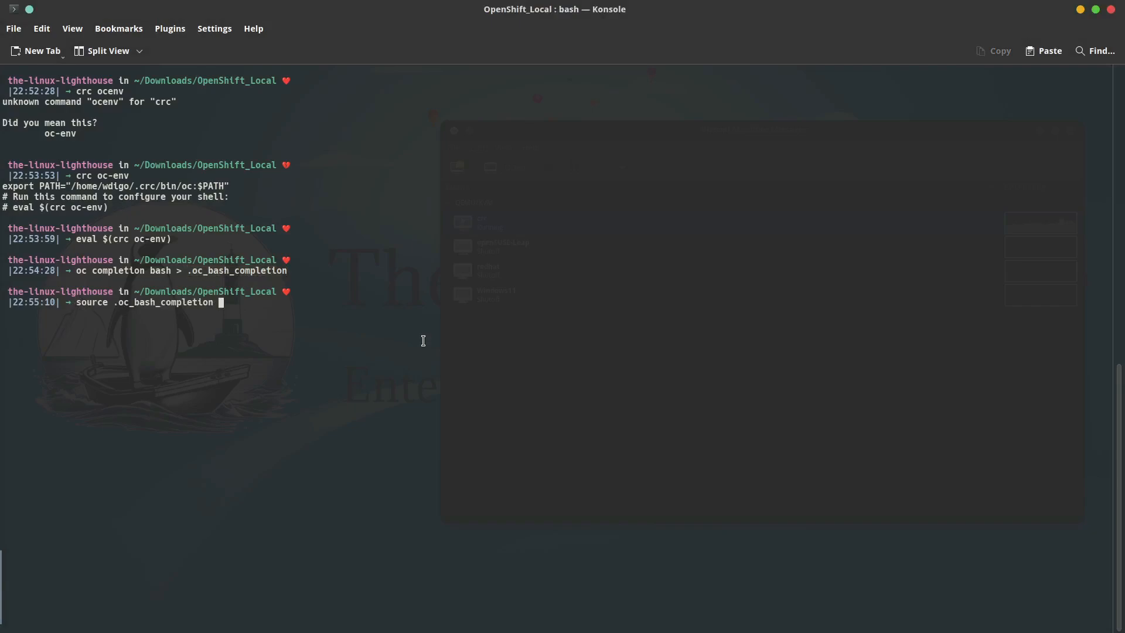
pyautogui.write('crc console --credentials')
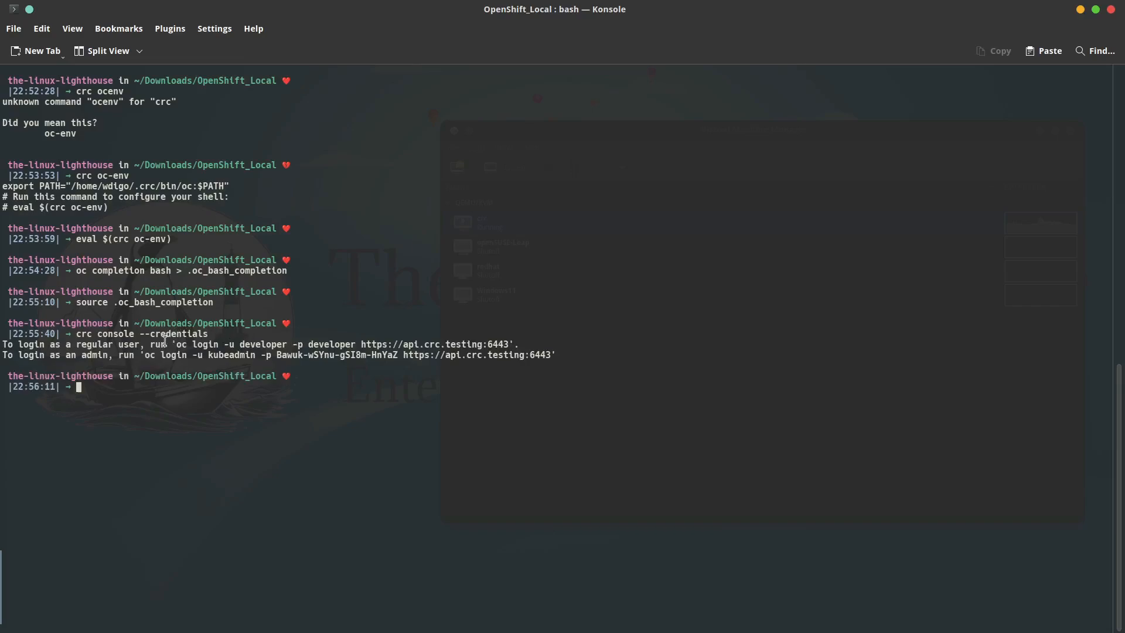
pyautogui.moveTo(321, 381)
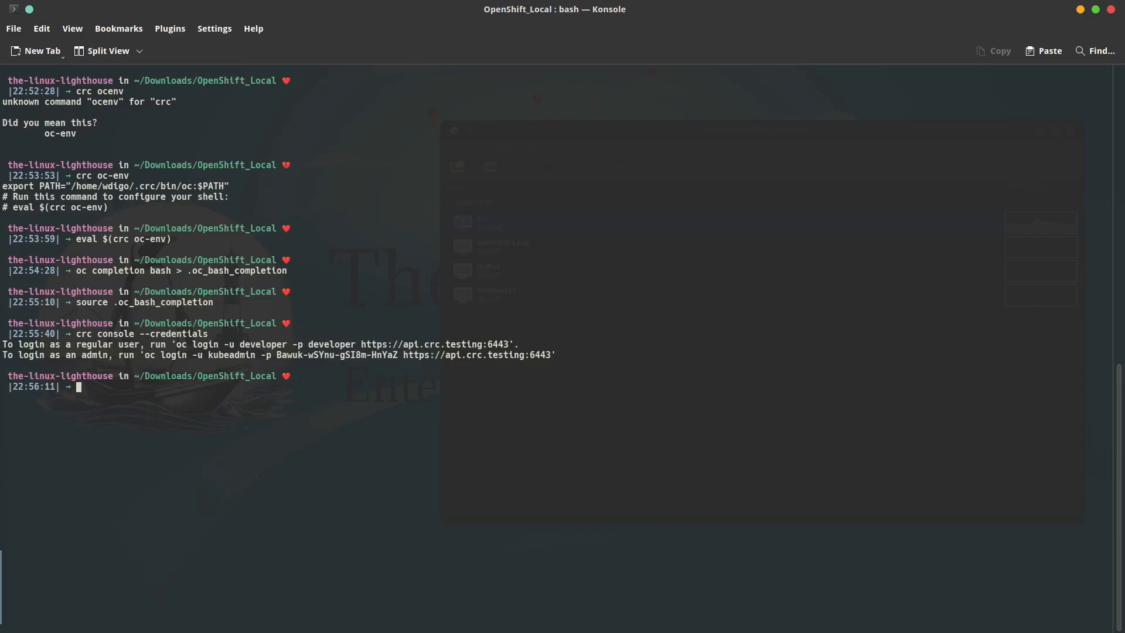
# Print the web console address with 'crc console --url'
pyautogui.write('crc console --url')
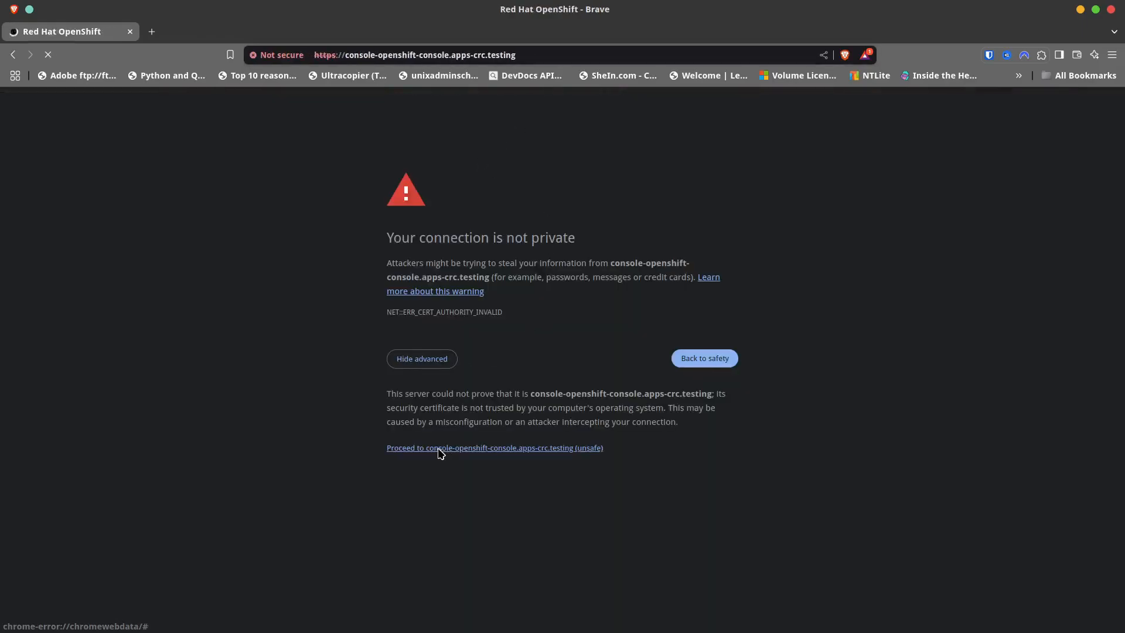
# Proceed past both untrusted-certificate warnings and log in as kubeadmin
pyautogui.click(494, 448)
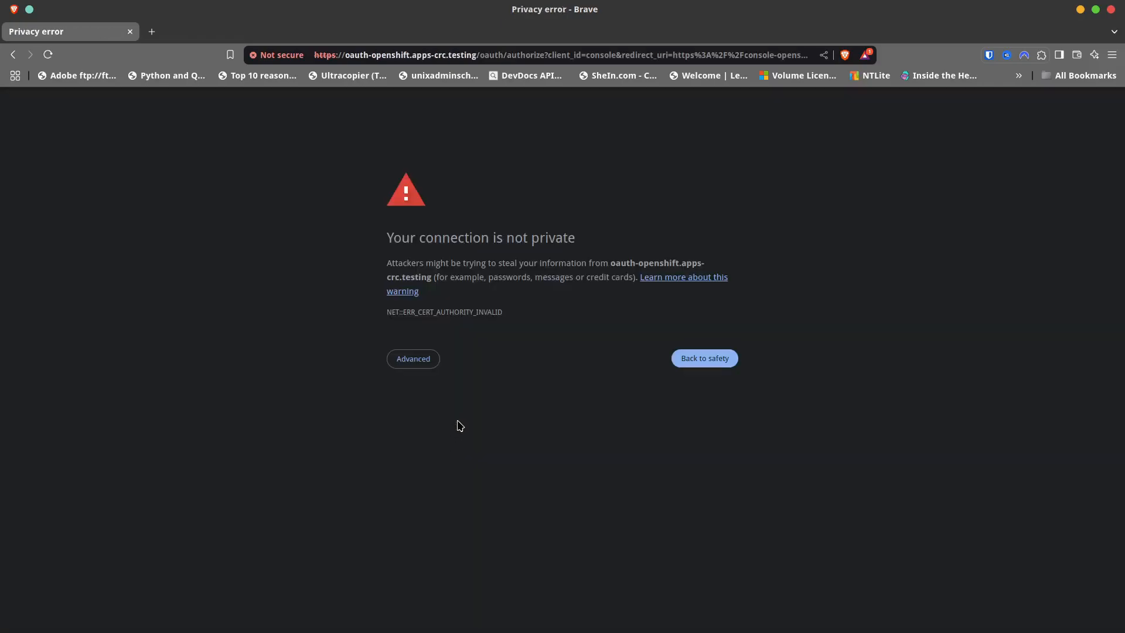
pyautogui.click(413, 359)
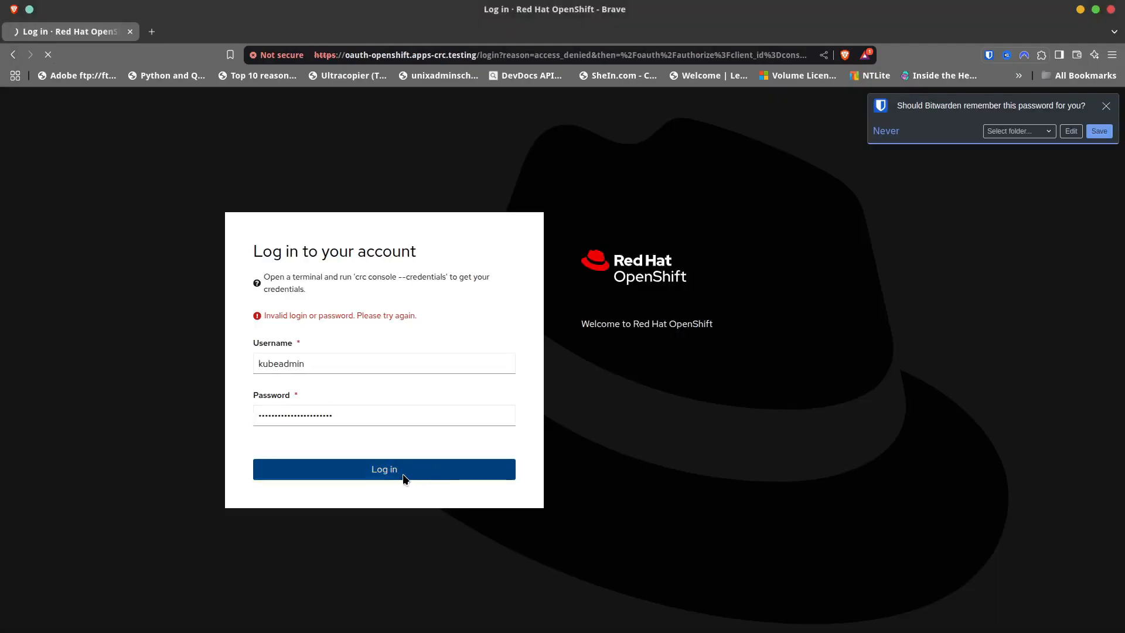
pyautogui.click(384, 469)
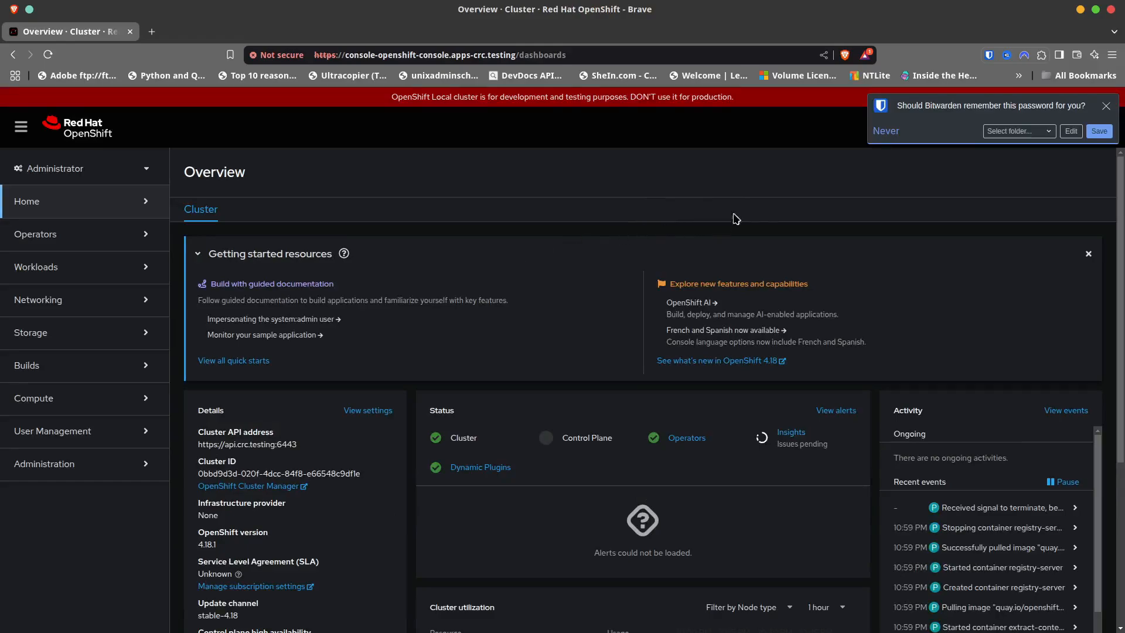
# View the Pods page under Workloads, then the Nodes page under Compute
pyautogui.click(1106, 105)
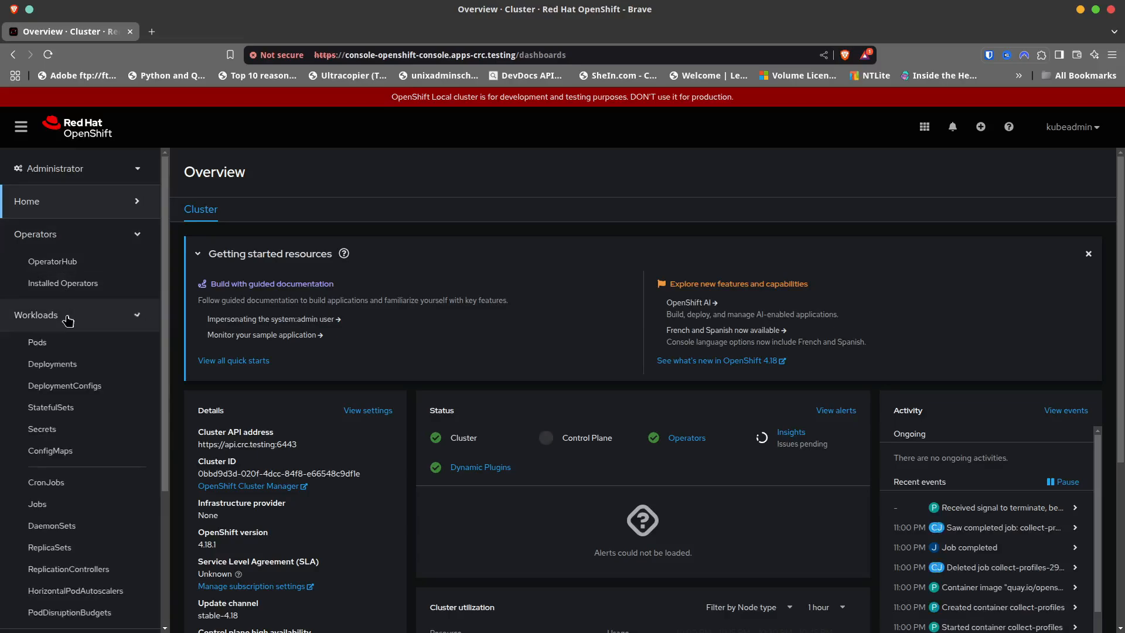
pyautogui.click(37, 342)
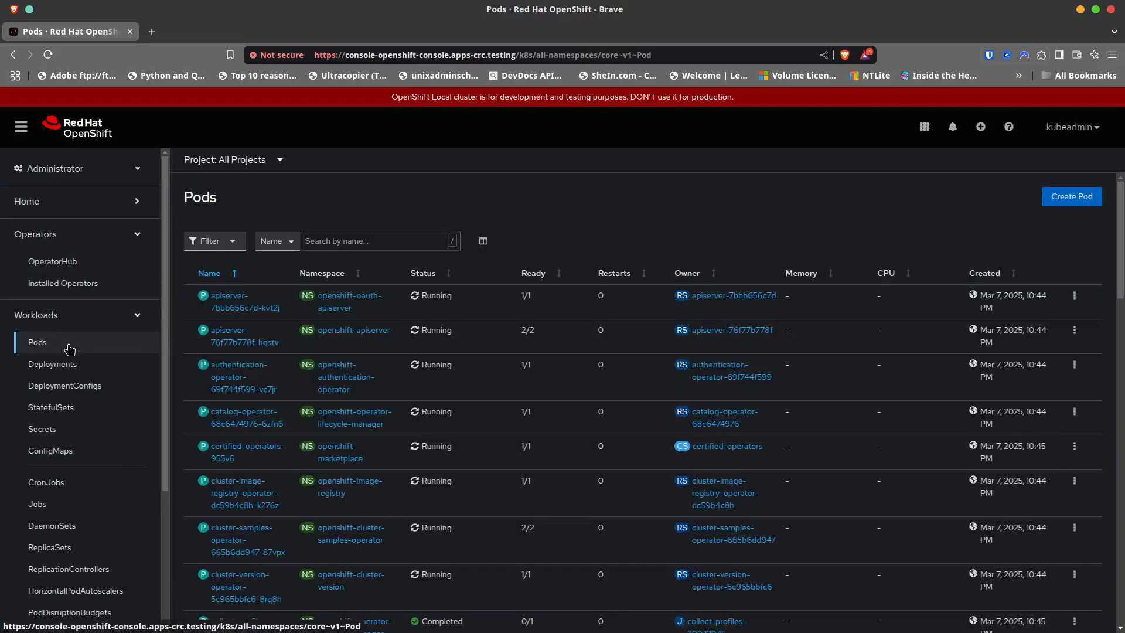
pyautogui.click(35, 314)
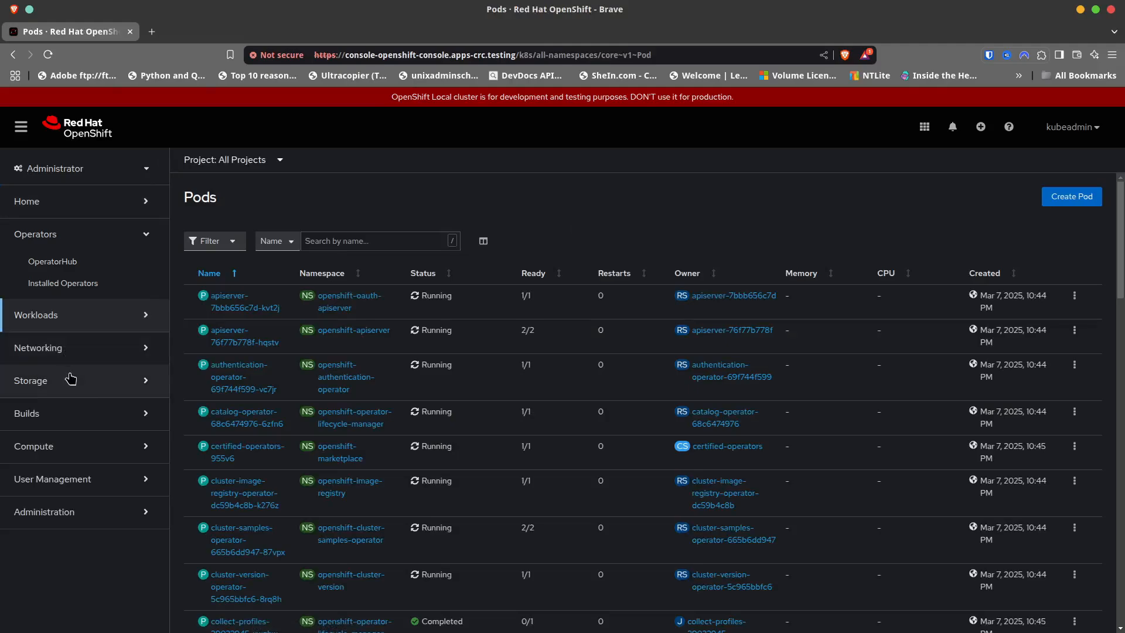
pyautogui.click(33, 446)
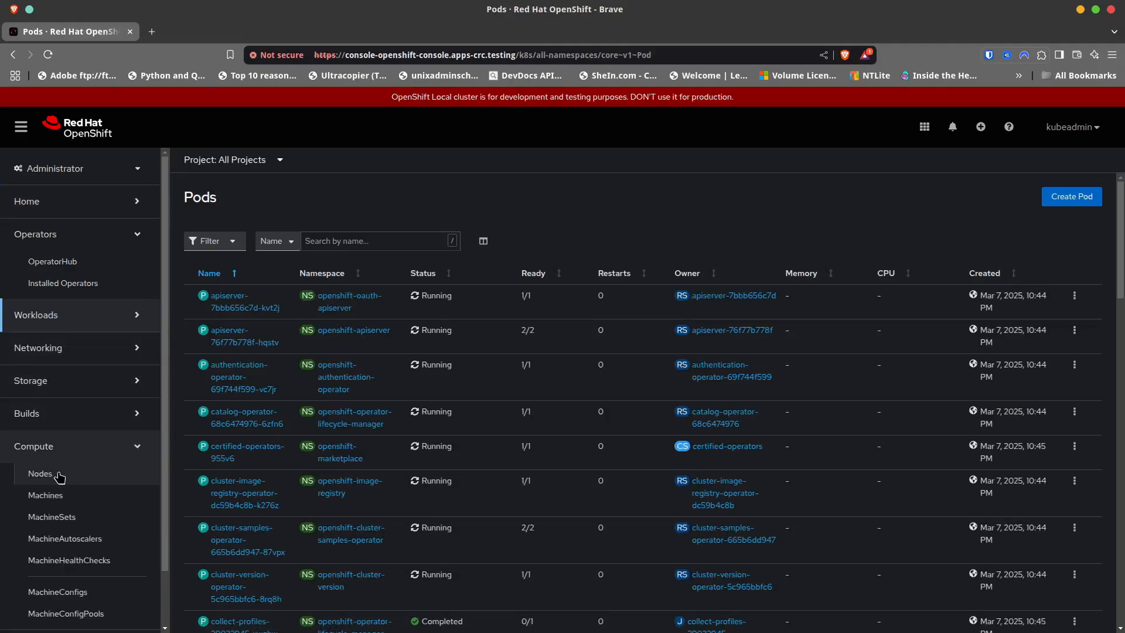
pyautogui.click(39, 474)
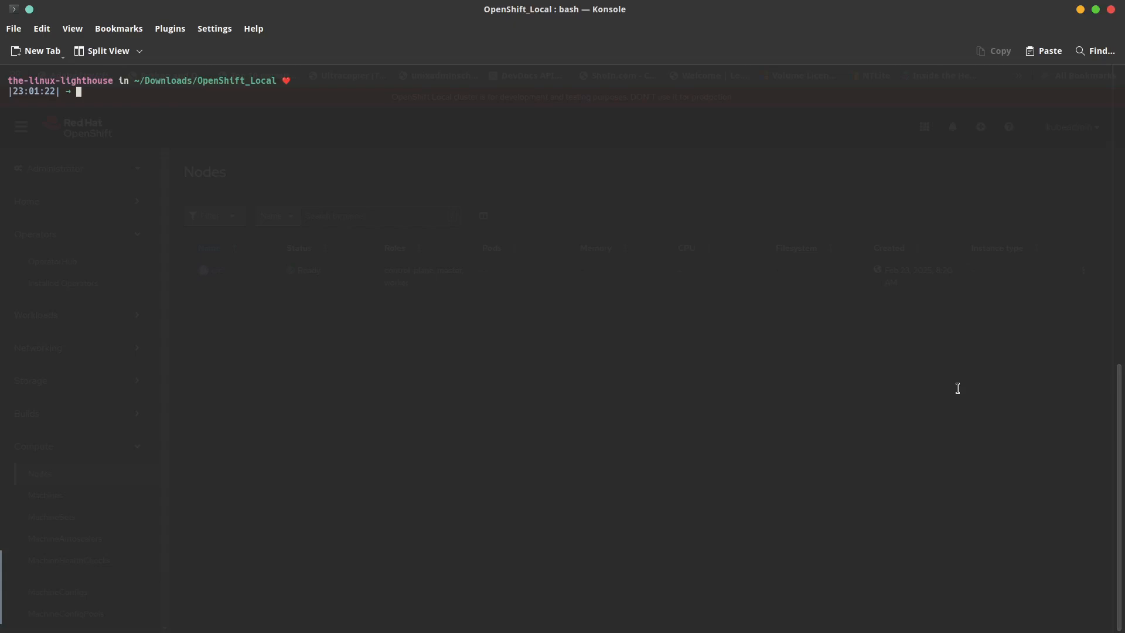
# List all cluster resources with 'oc get all' and check the current user with 'oc whoami'
pyautogui.write('oc get')
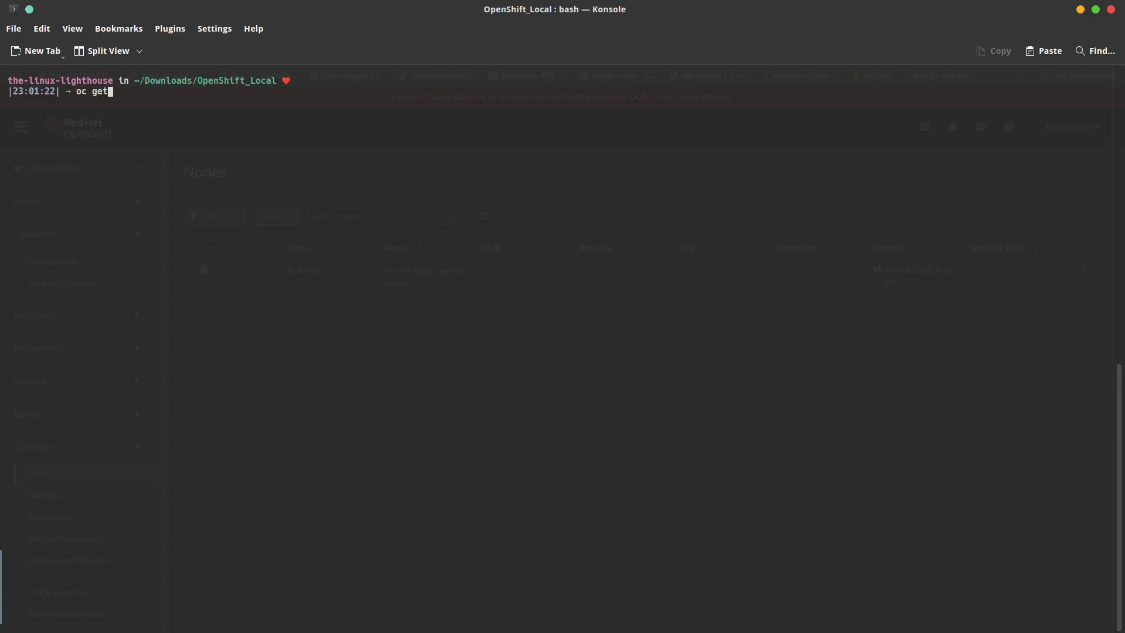
pyautogui.write('all')
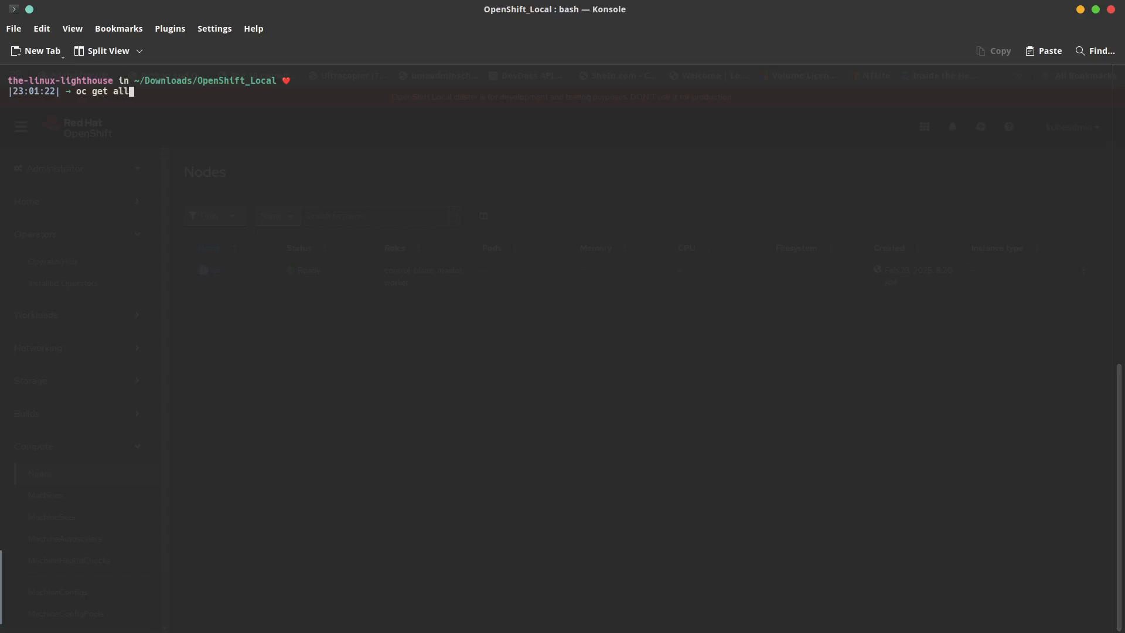
pyautogui.press('Return')
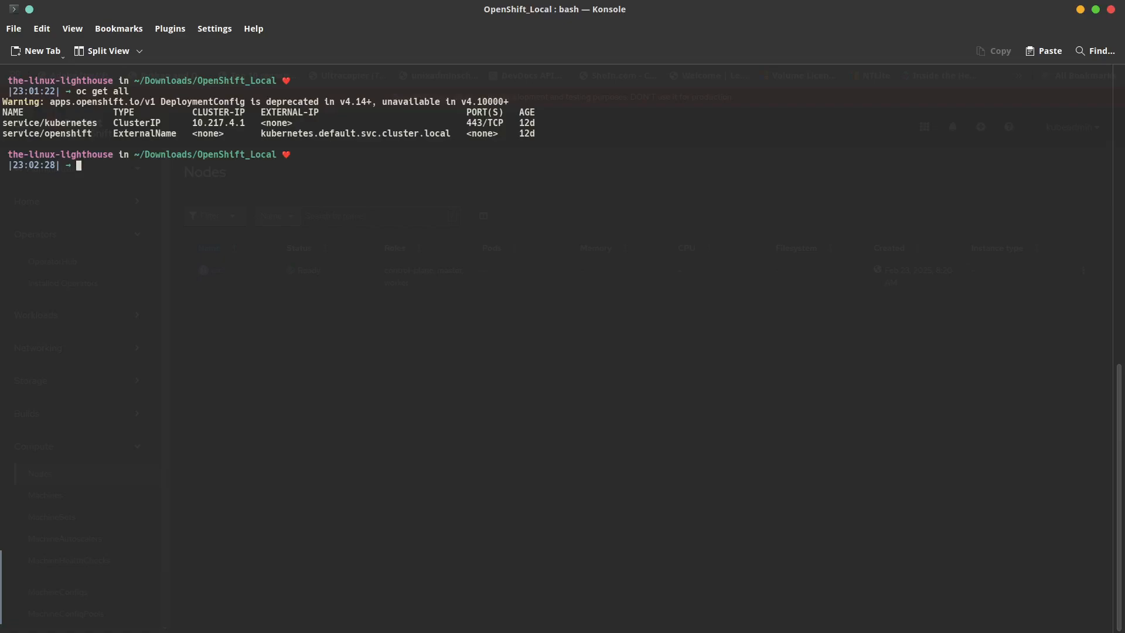
pyautogui.write('oc')
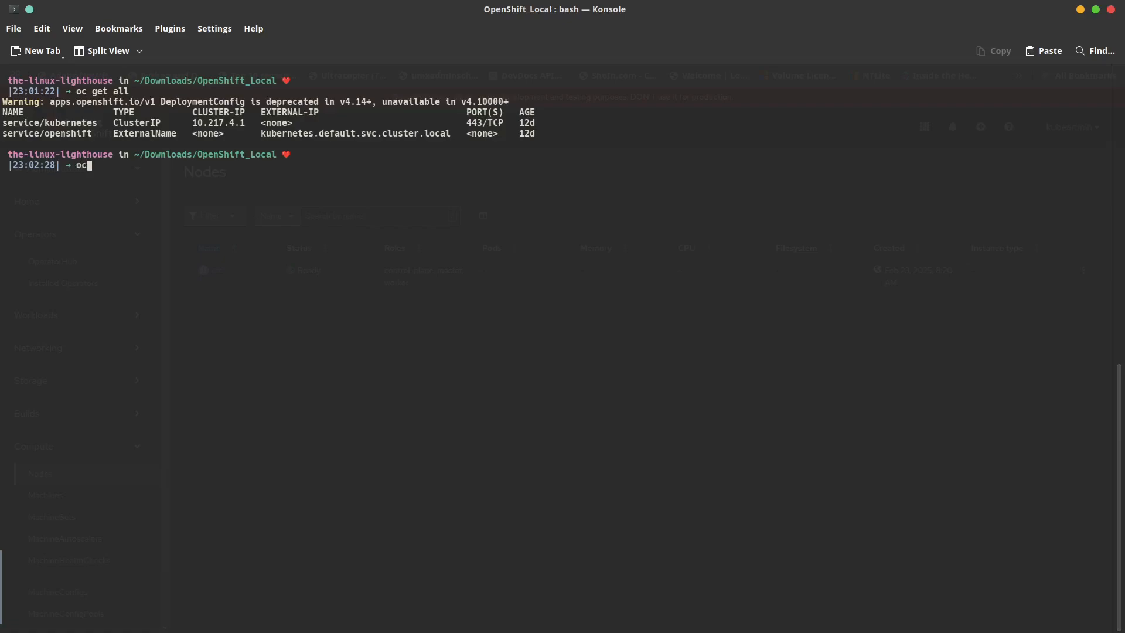
pyautogui.write('whoami')
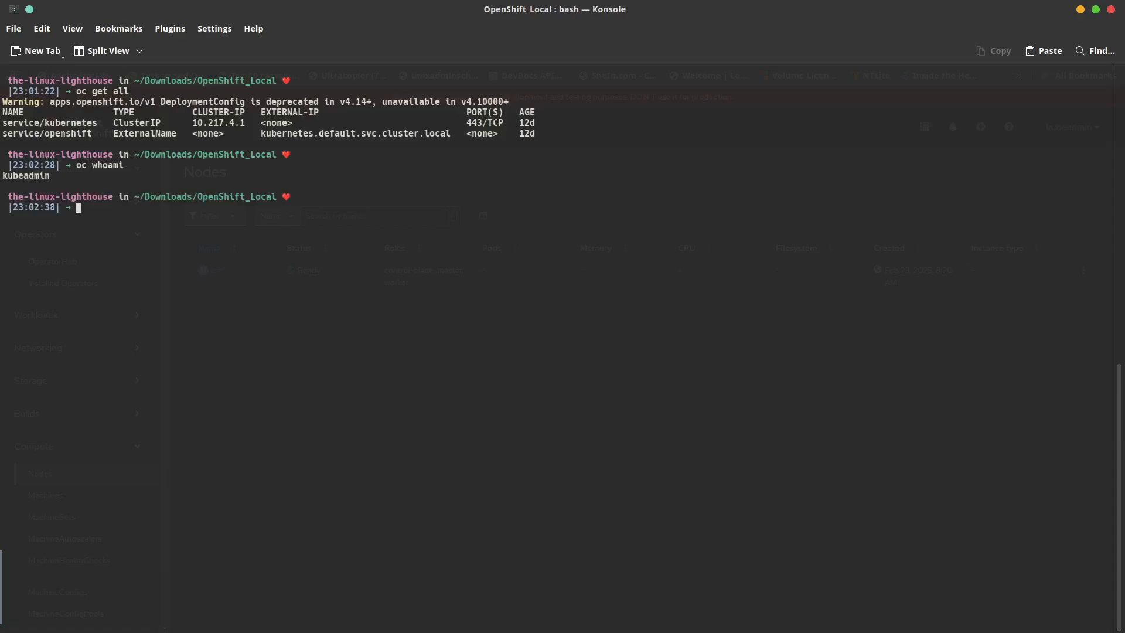
# Log in to the cluster as the developer user with 'oc login -u developer'
pyautogui.write('oc login -u')
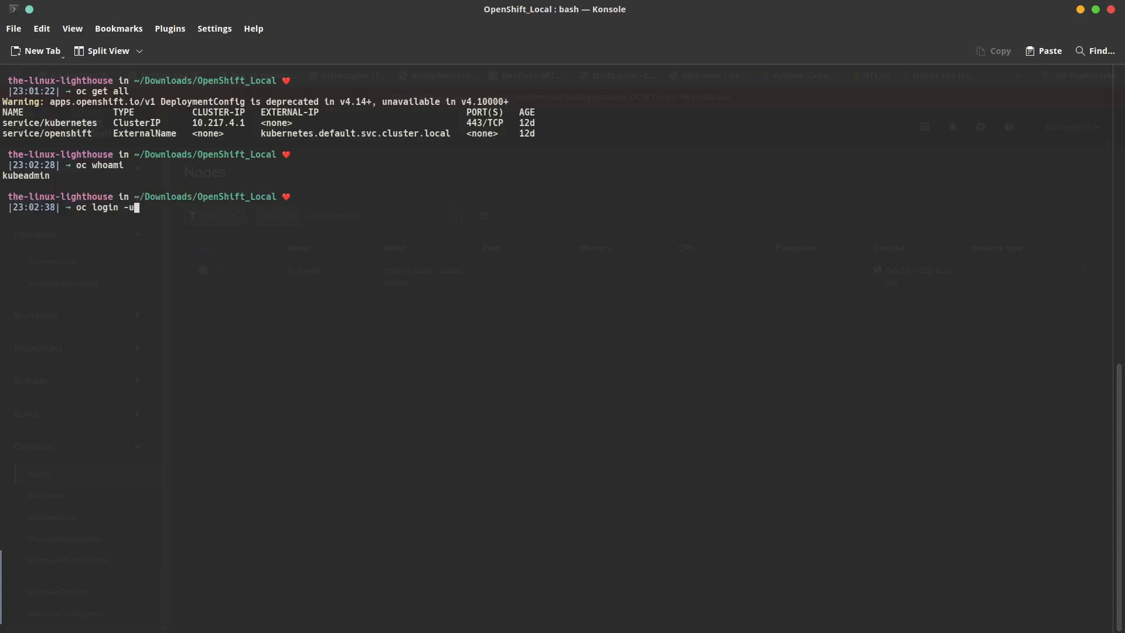
pyautogui.write('developer')
pyautogui.write('oc whoami')
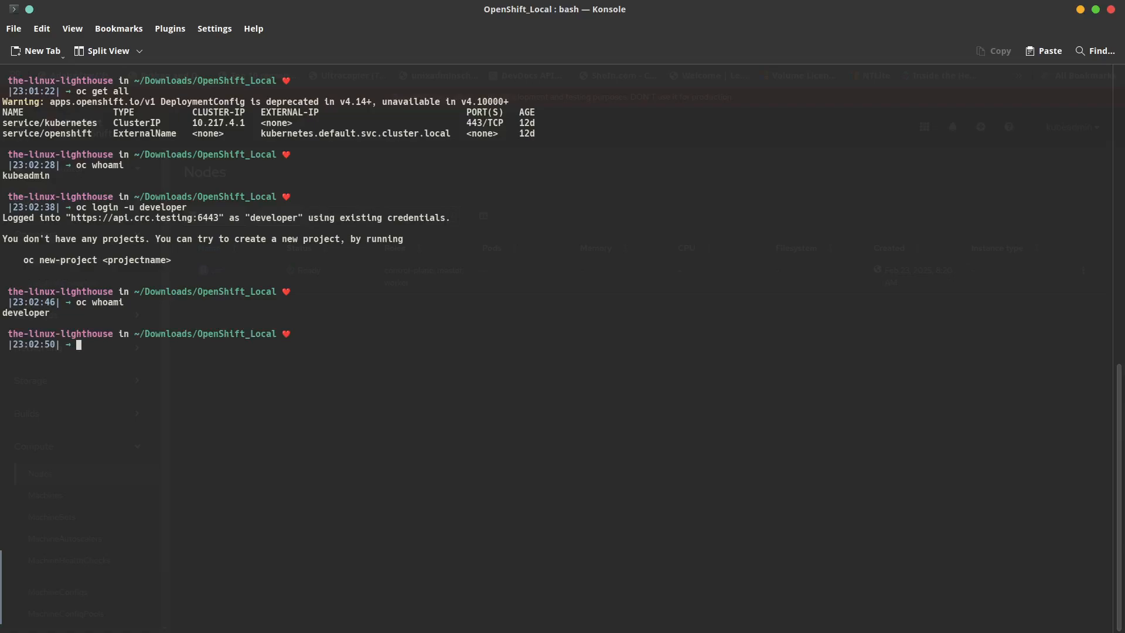
pyautogui.moveTo(379, 360)
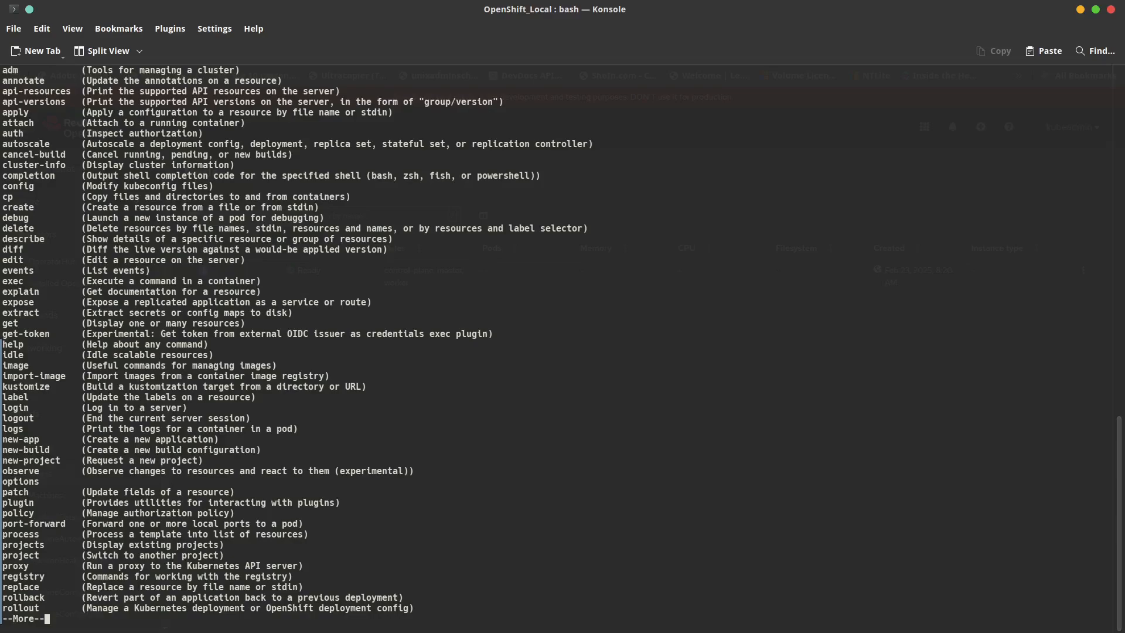
# Check the oc version, log back in as kubeadmin and run 'oc status' on project default
pyautogui.press('space')
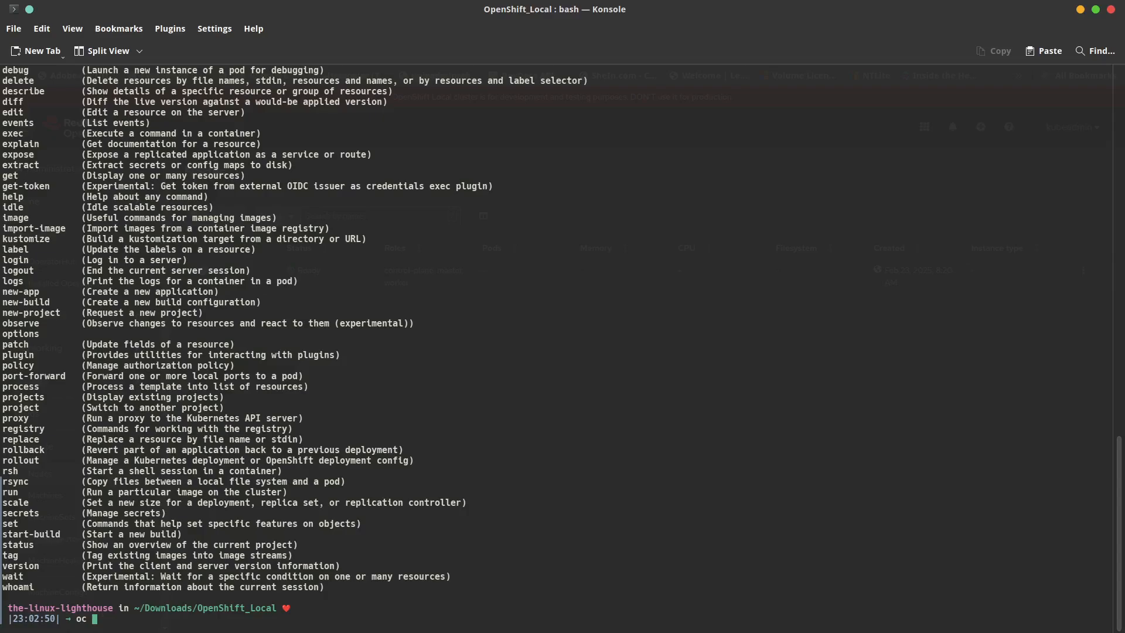
pyautogui.write('version')
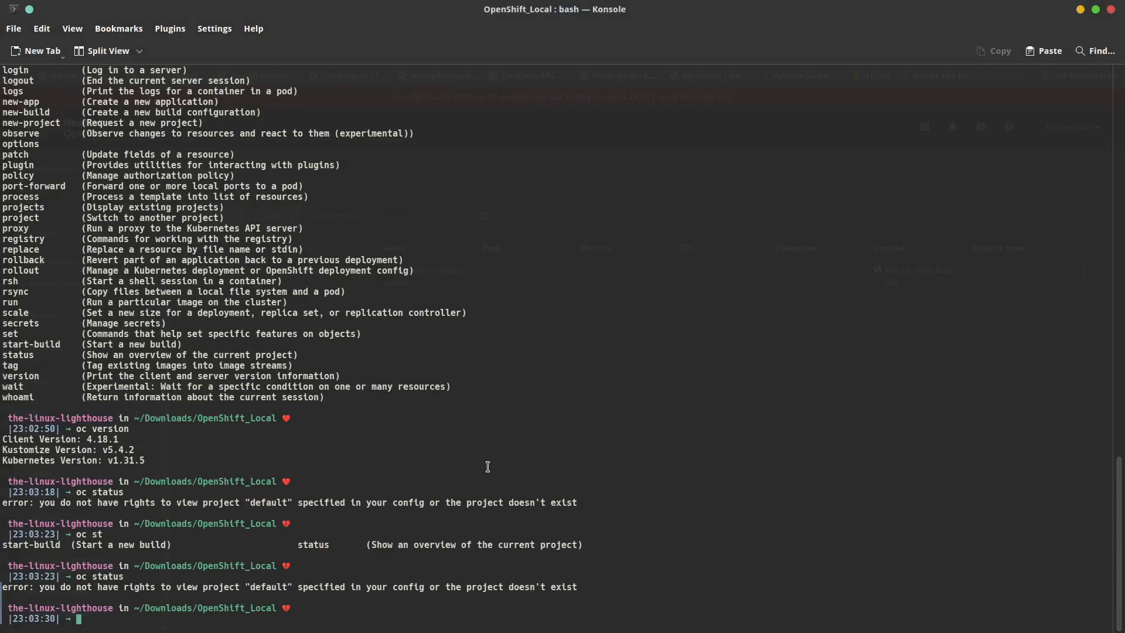
pyautogui.write('oc login -u kubeadmin')
pyautogui.write('oc status')
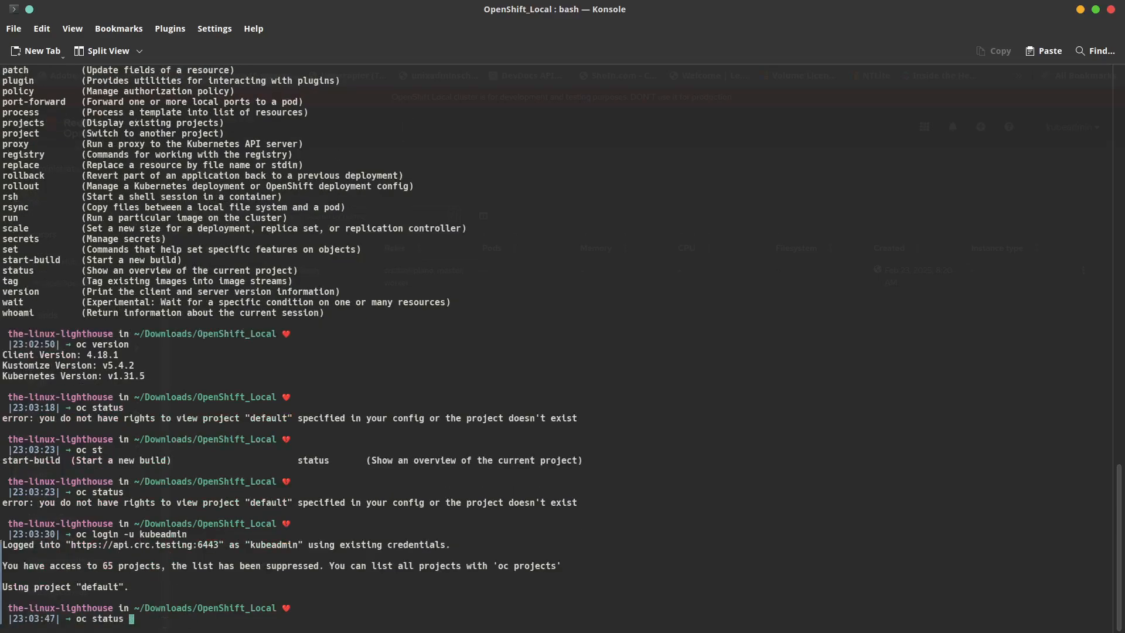
pyautogui.press('Return')
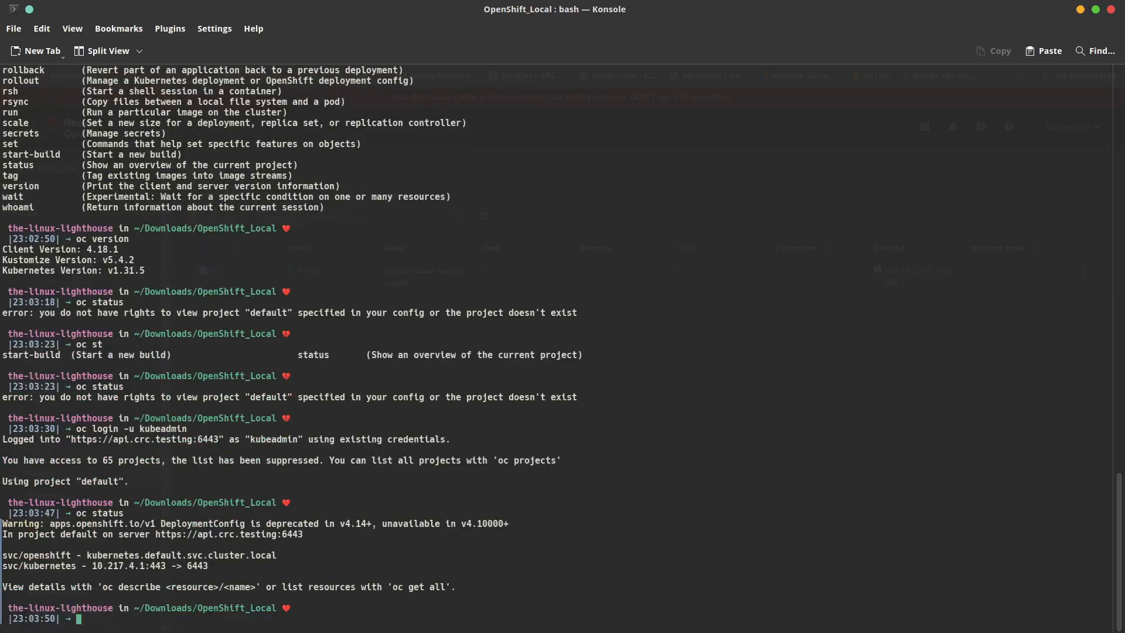
pyautogui.moveTo(347, 469)
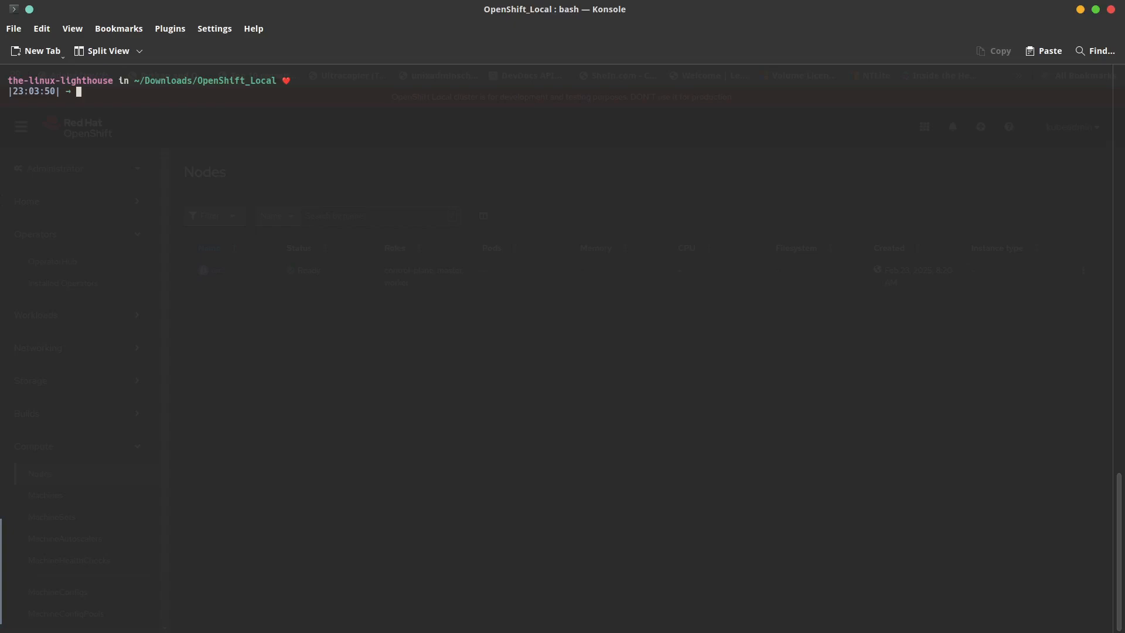
# Stop the OpenShift Local instance with 'crc stop'
pyautogui.write('crc stop')
pyautogui.write('du -sh $HOME/.crc')
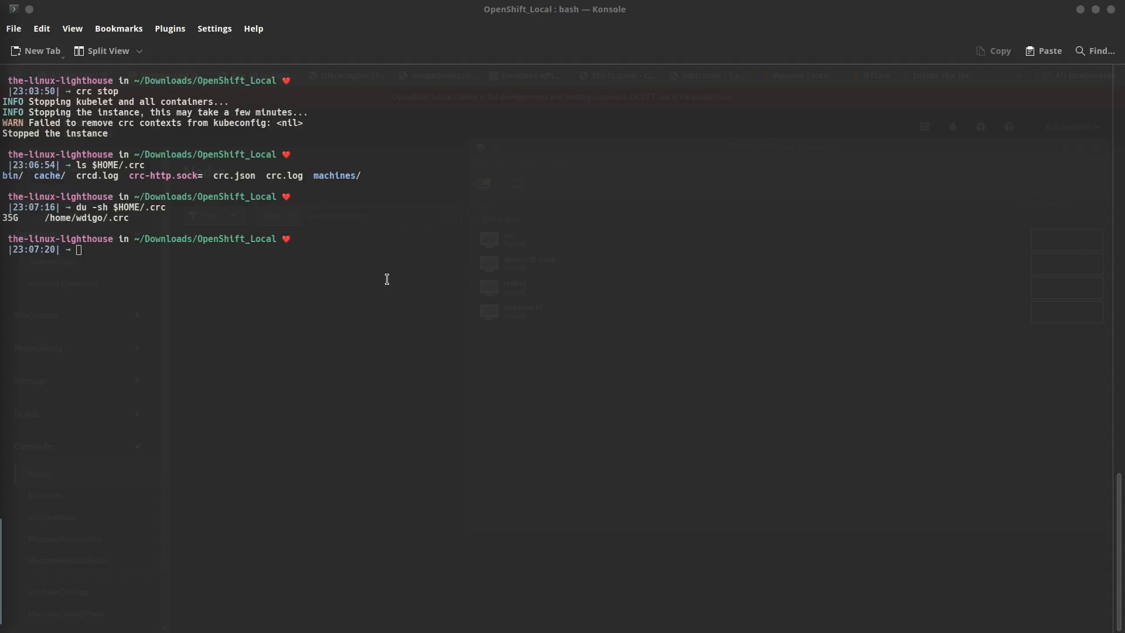
pyautogui.moveTo(238, 279)
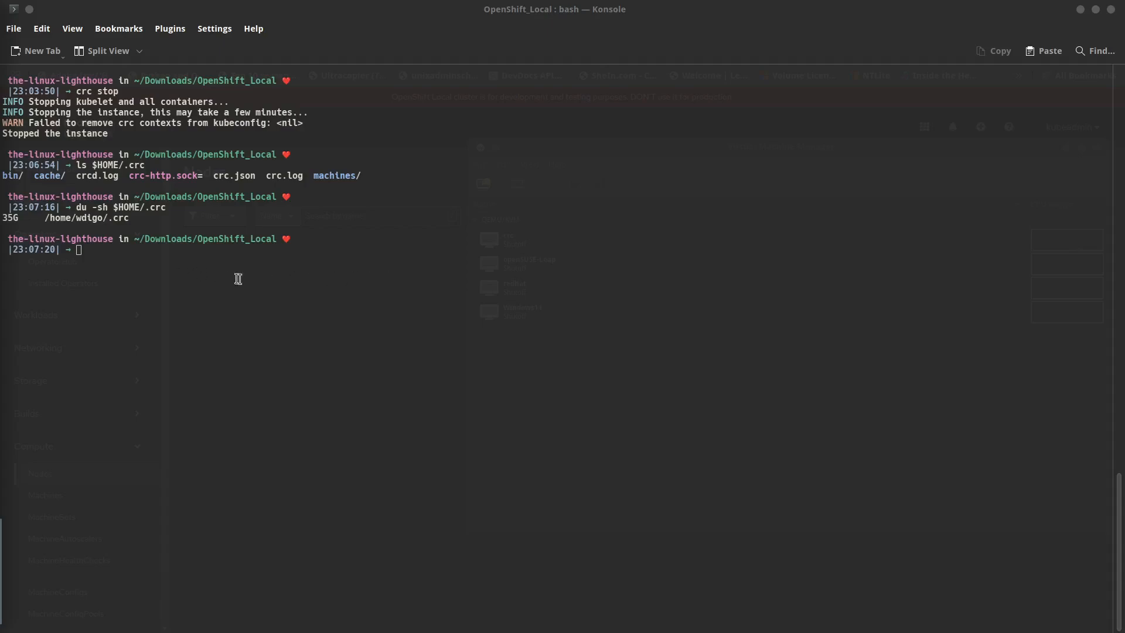
pyautogui.moveTo(269, 279)
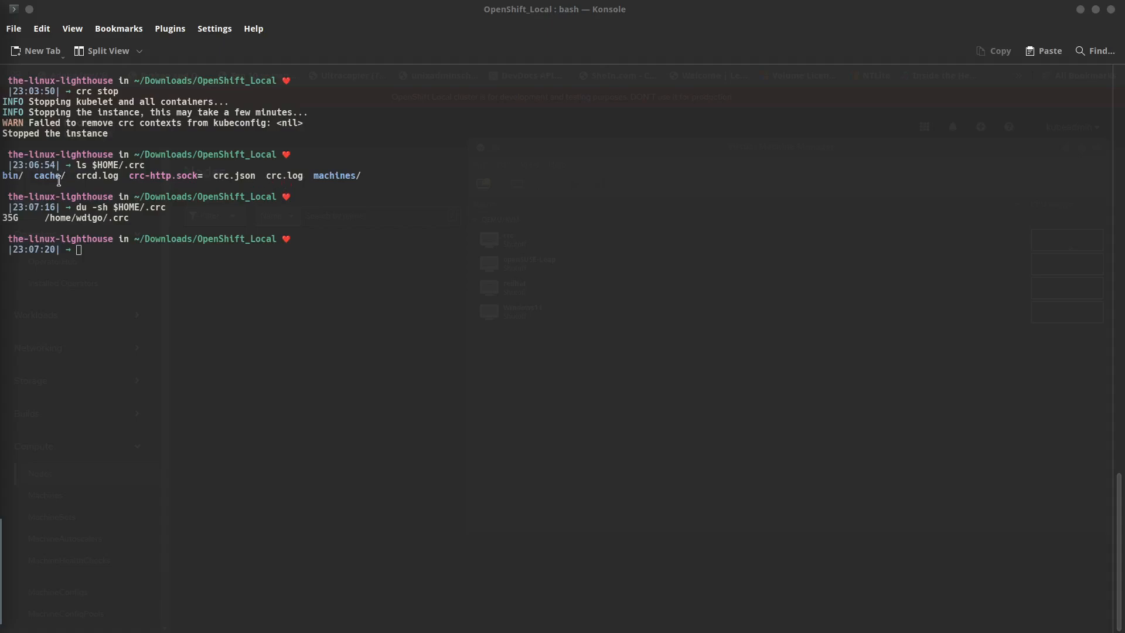
pyautogui.moveTo(255, 175)
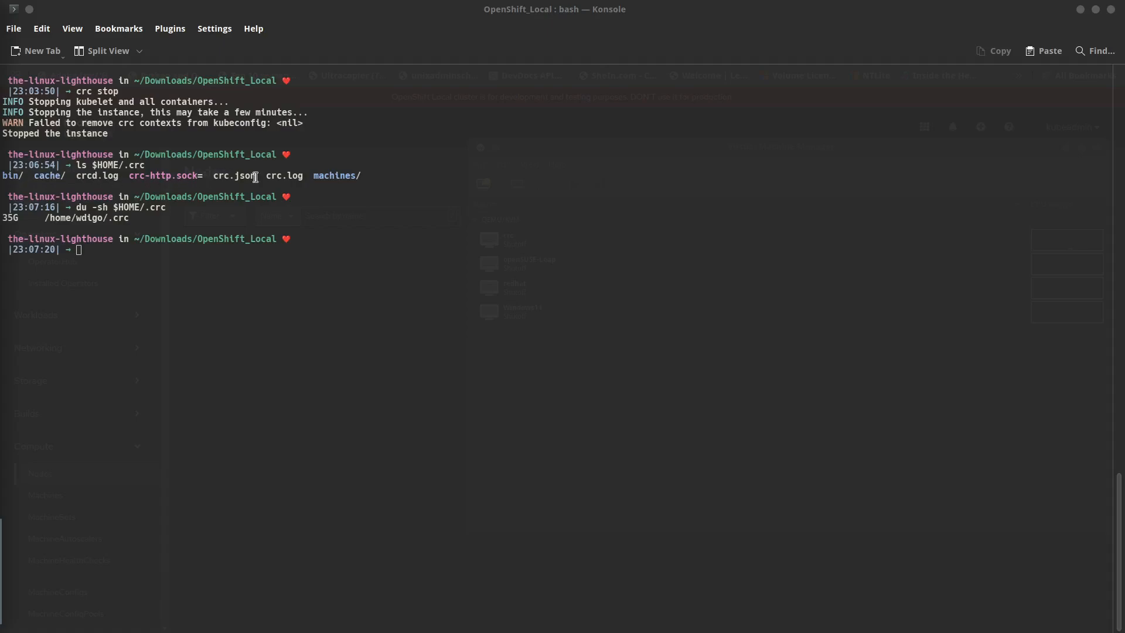
pyautogui.moveTo(336, 176)
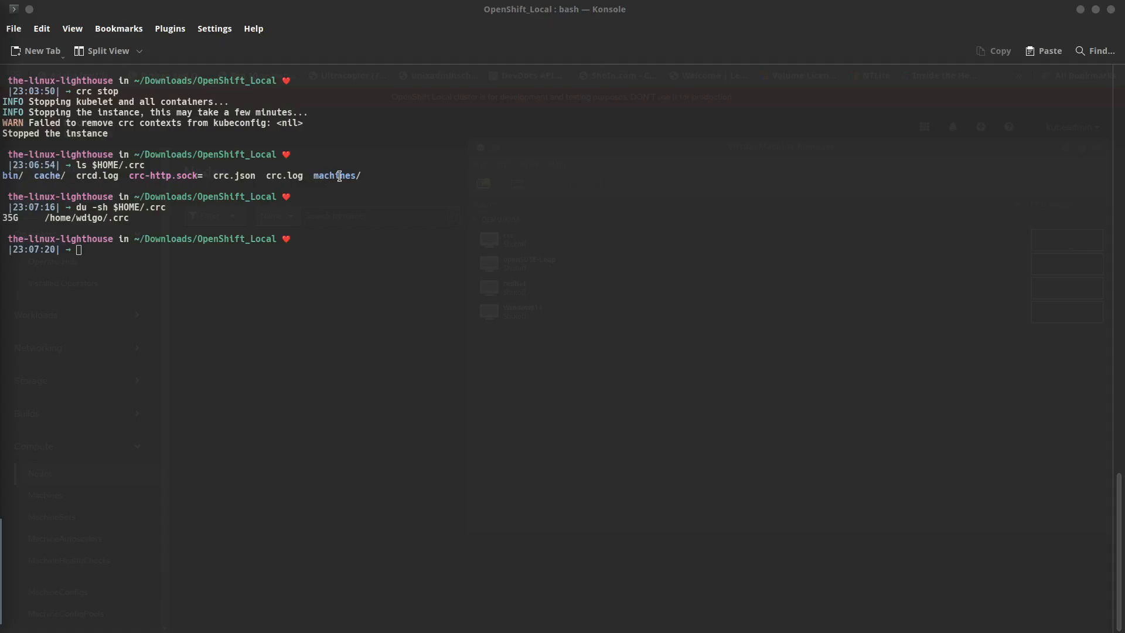
pyautogui.moveTo(1087, 342)
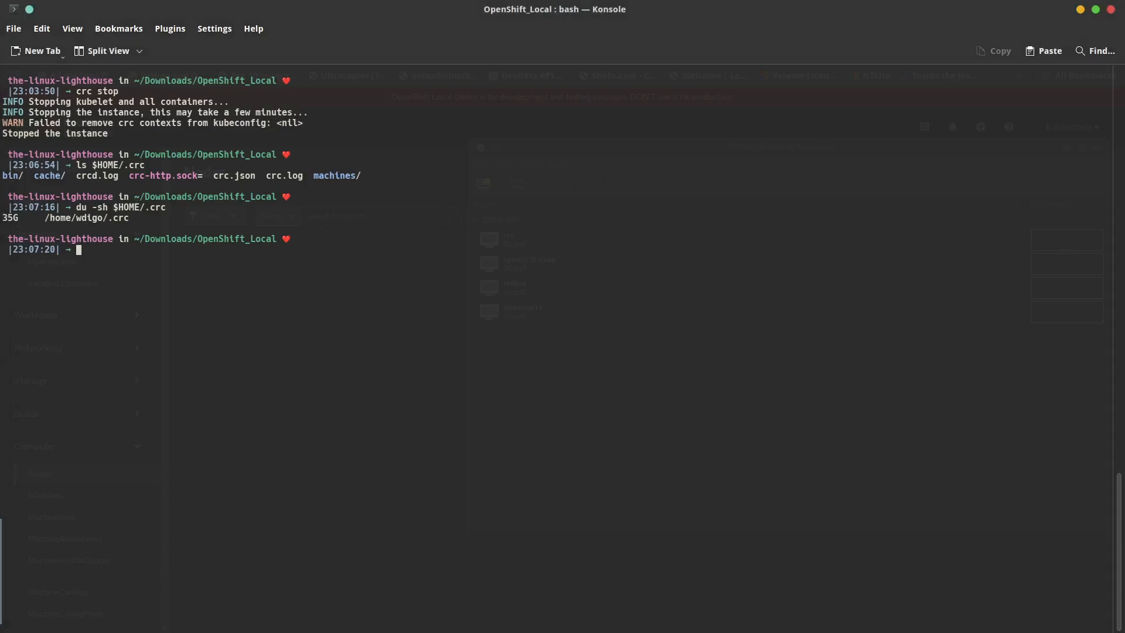
# Run 'crc cleanup all', then list $HOME/.crc and measure its size (27G)
pyautogui.write('crc cleanup')
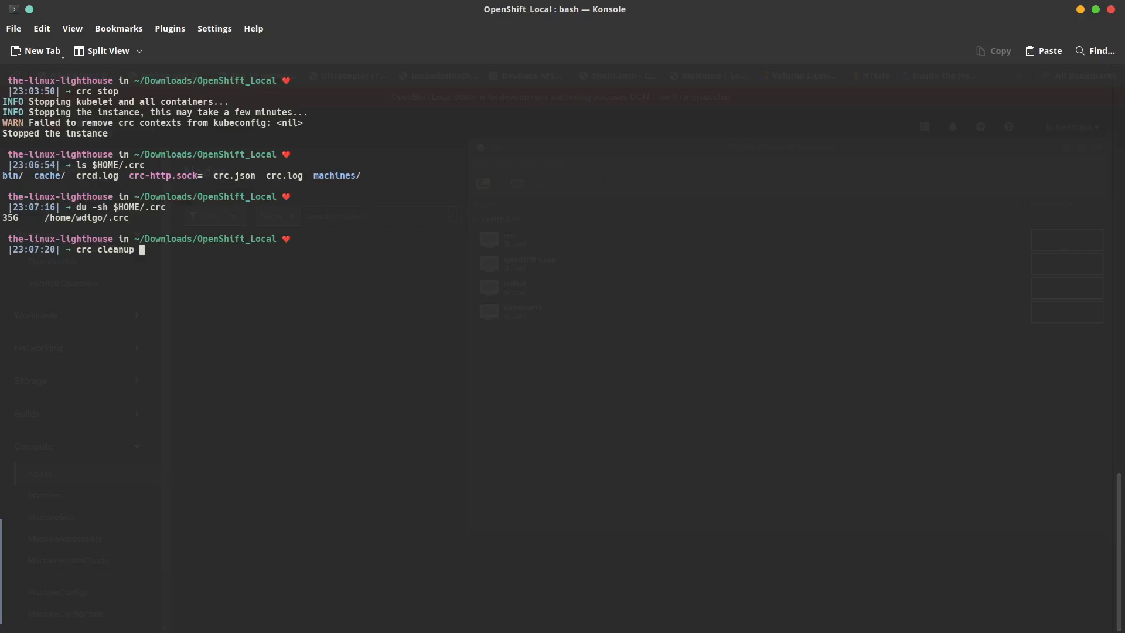
pyautogui.write('all')
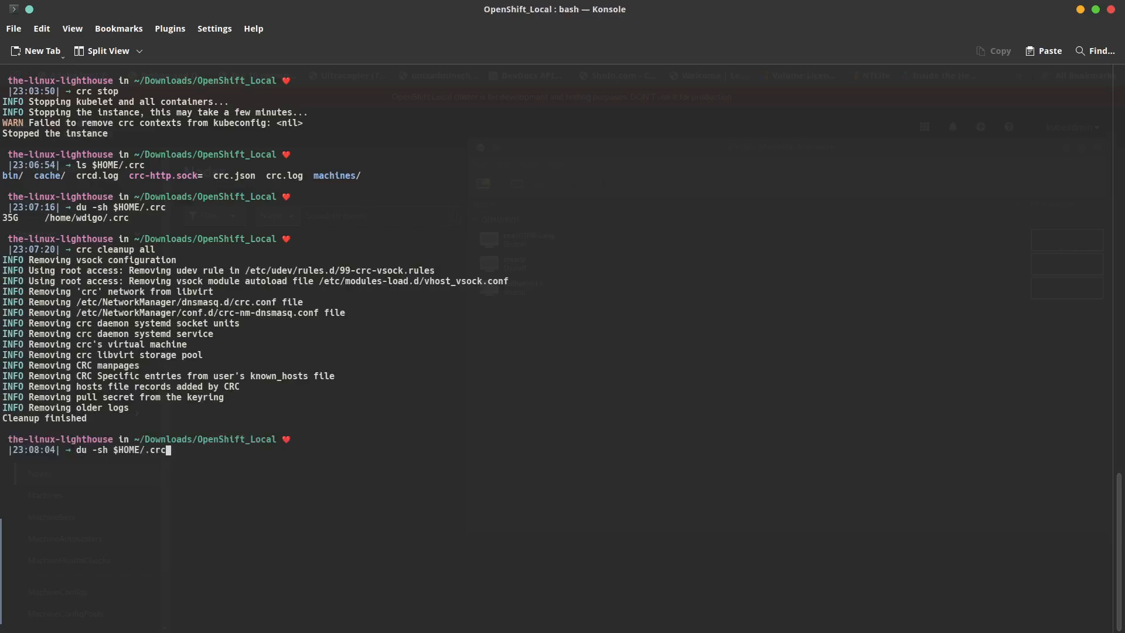
pyautogui.write('ls $HOME/.crc')
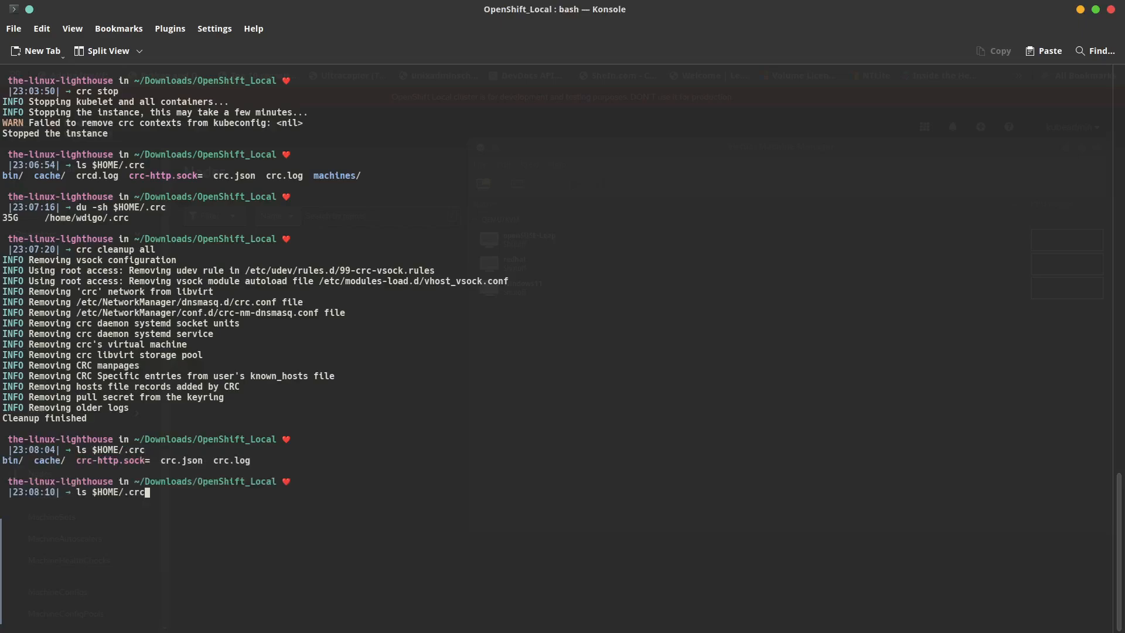
pyautogui.write('du -sh $HOME/.crc')
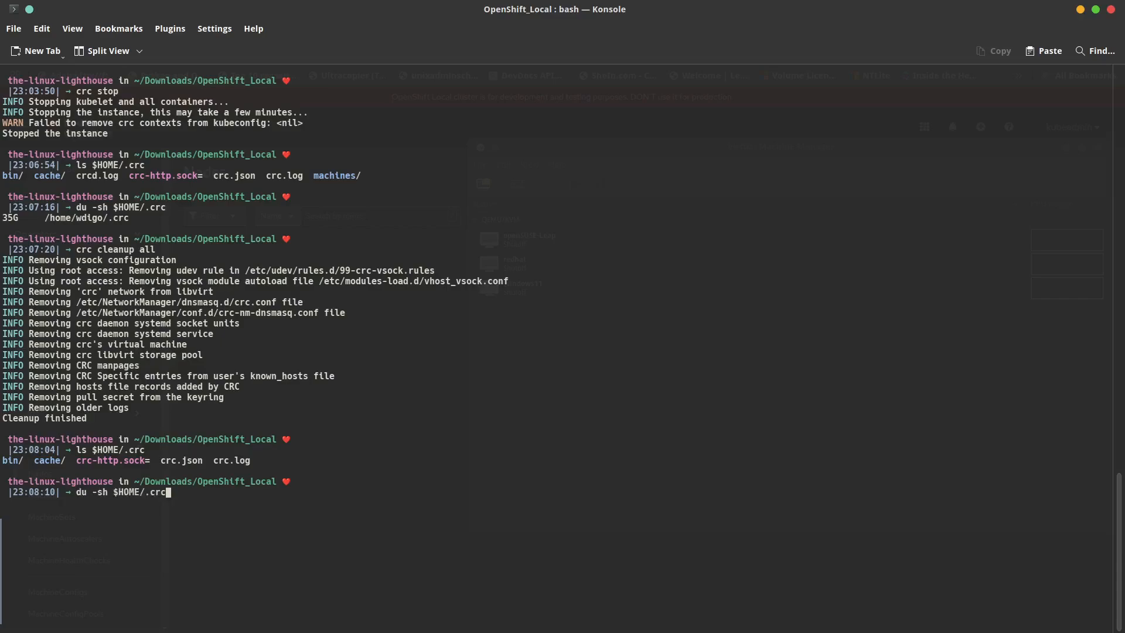
pyautogui.press('Return')
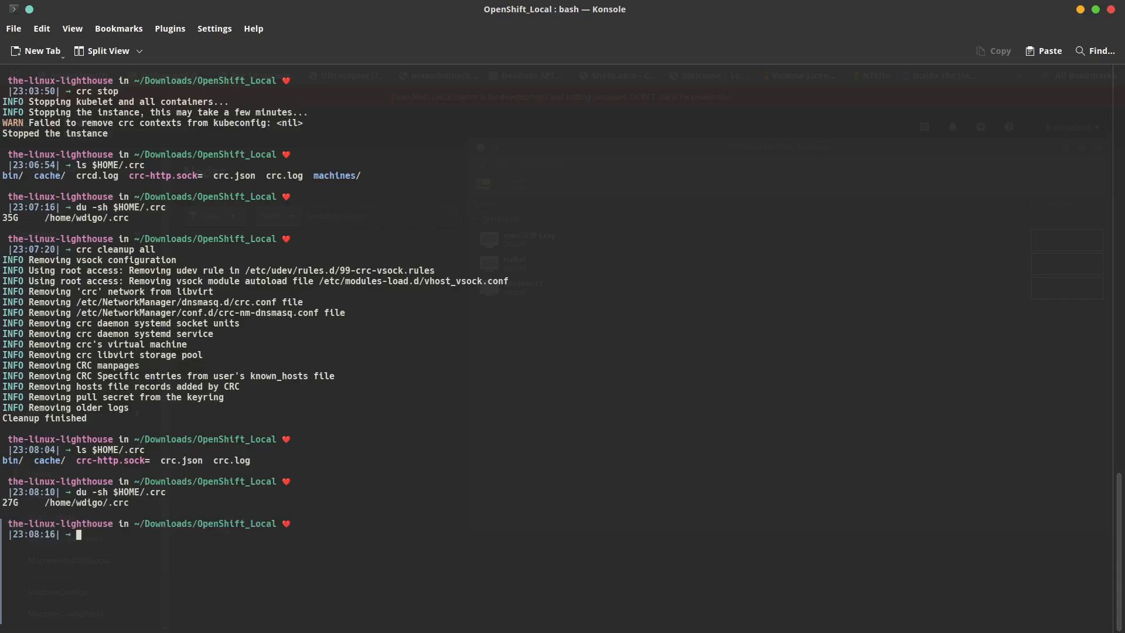
# Measure the size of the $HOME/.crc/cache/ folder with du -sh
pyautogui.write('du -sh $HOME/.crc')
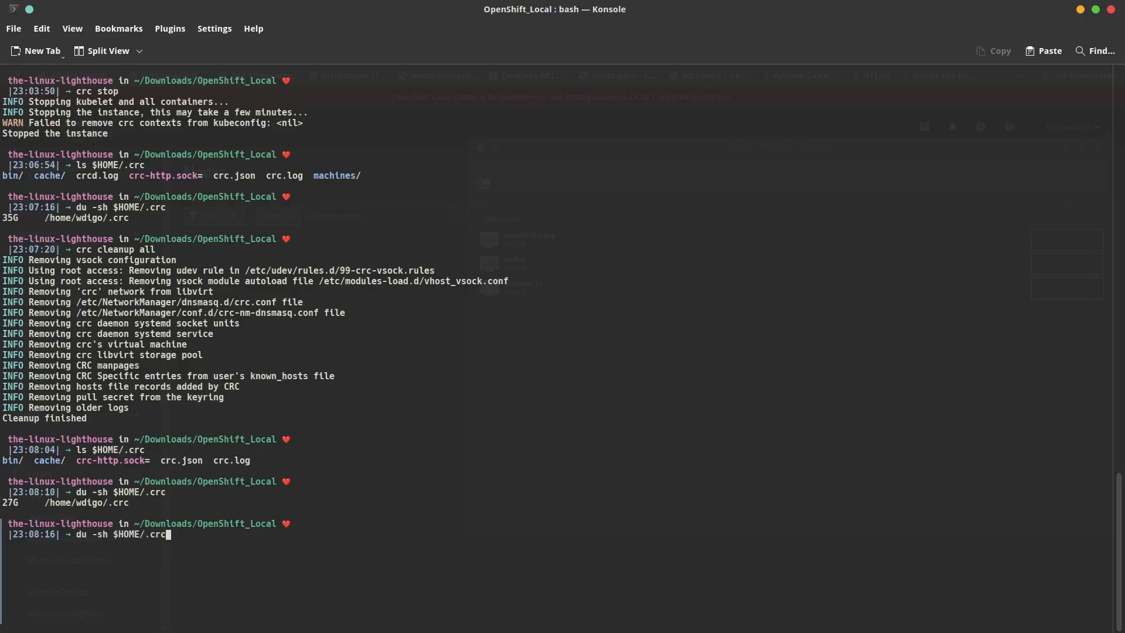
pyautogui.write('/cache/')
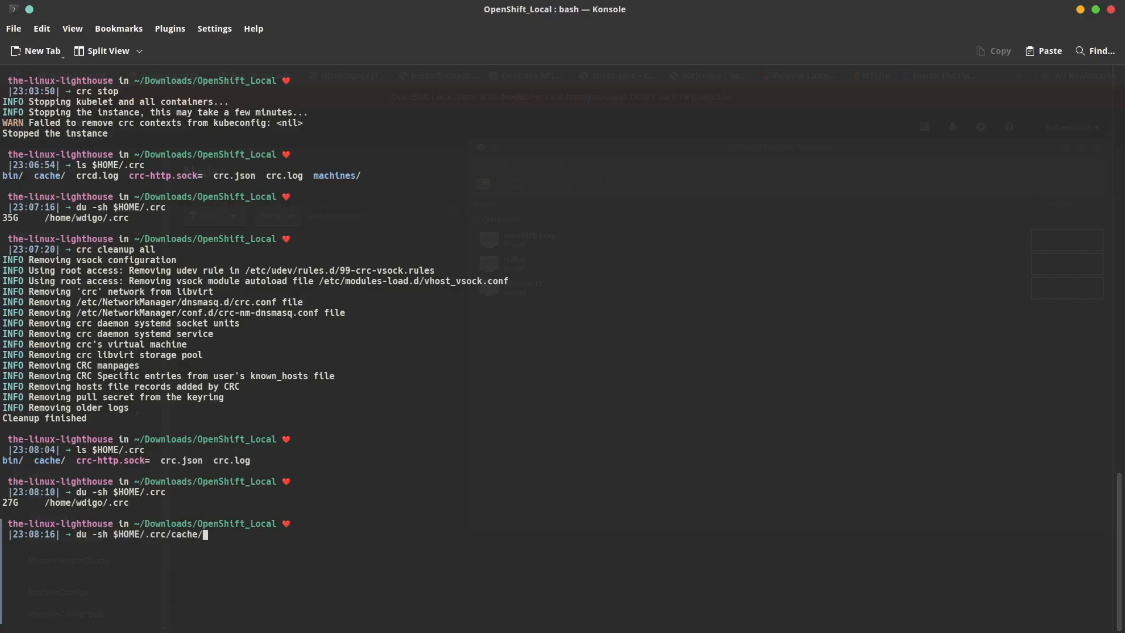
pyautogui.moveTo(863, 377)
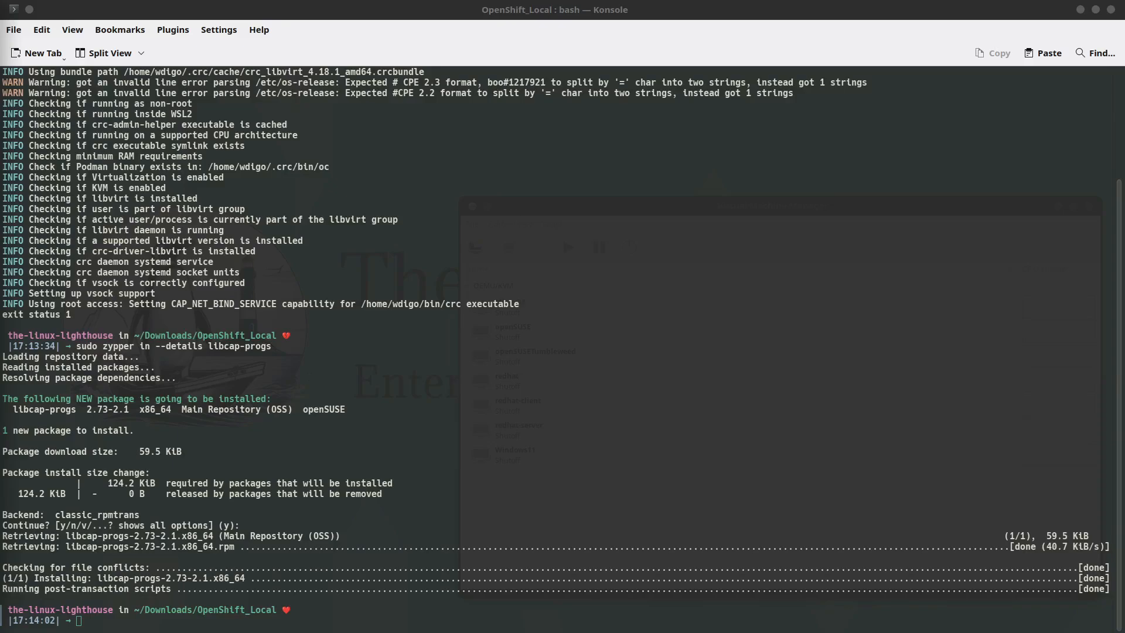
# Run 'crc setup' and start the cluster with 'crc start -p pull-secret.txt'
pyautogui.write('crc setup')
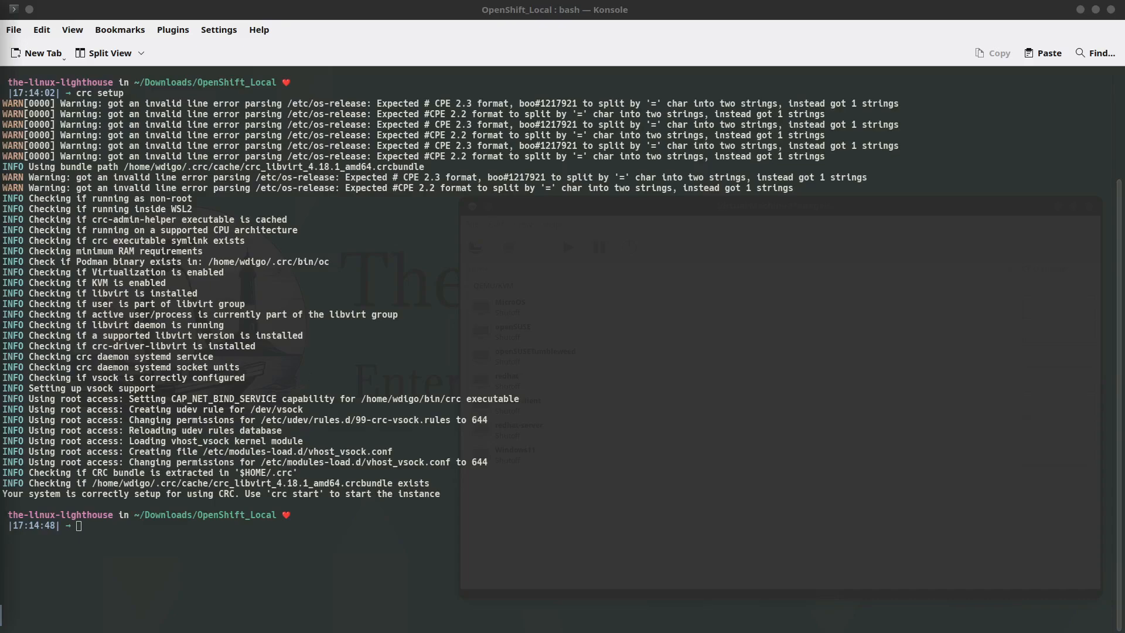
pyautogui.write('crc start -p pull-secret.txt')
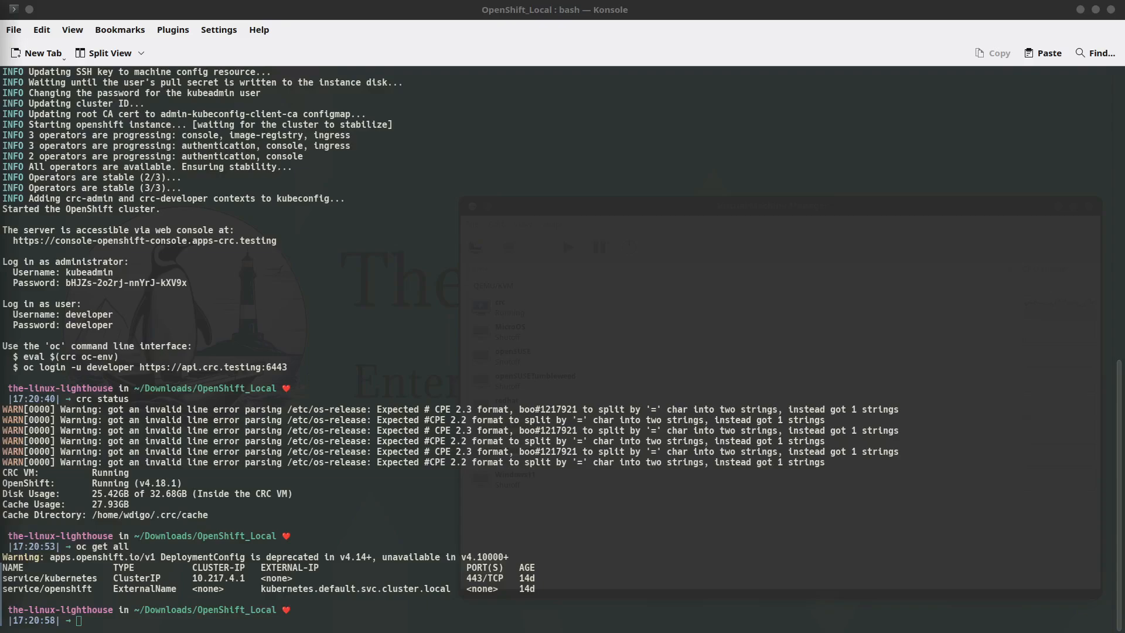
# Confirm the user is kubeadmin with 'oc whoami', then show a fastfetch system summary
pyautogui.write('oc whoami')
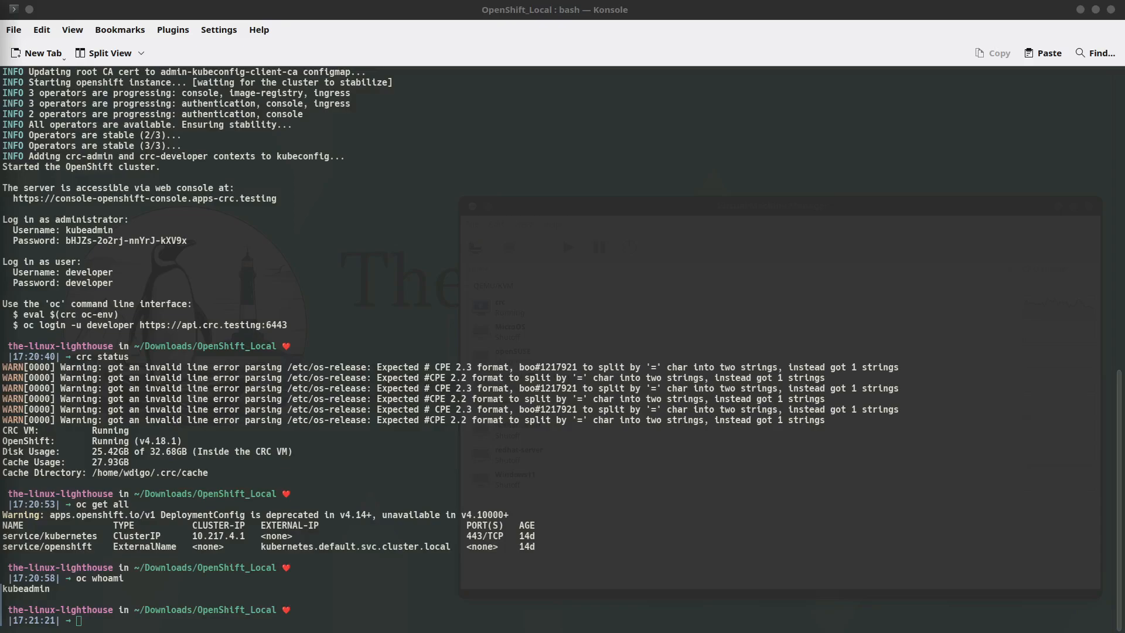
pyautogui.write('fastfetch')
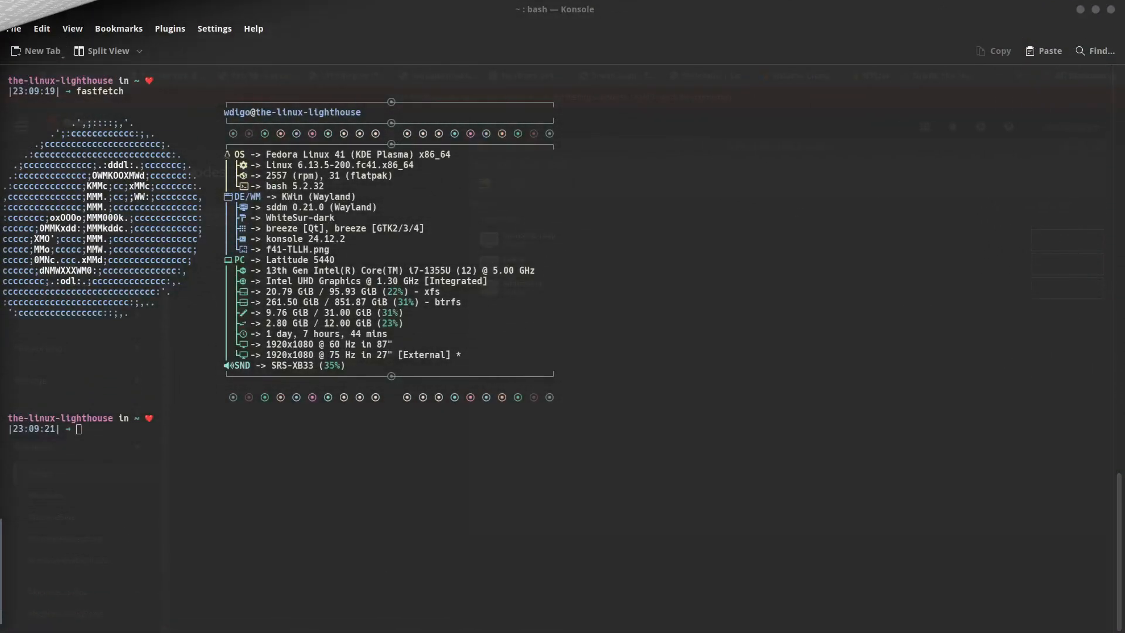